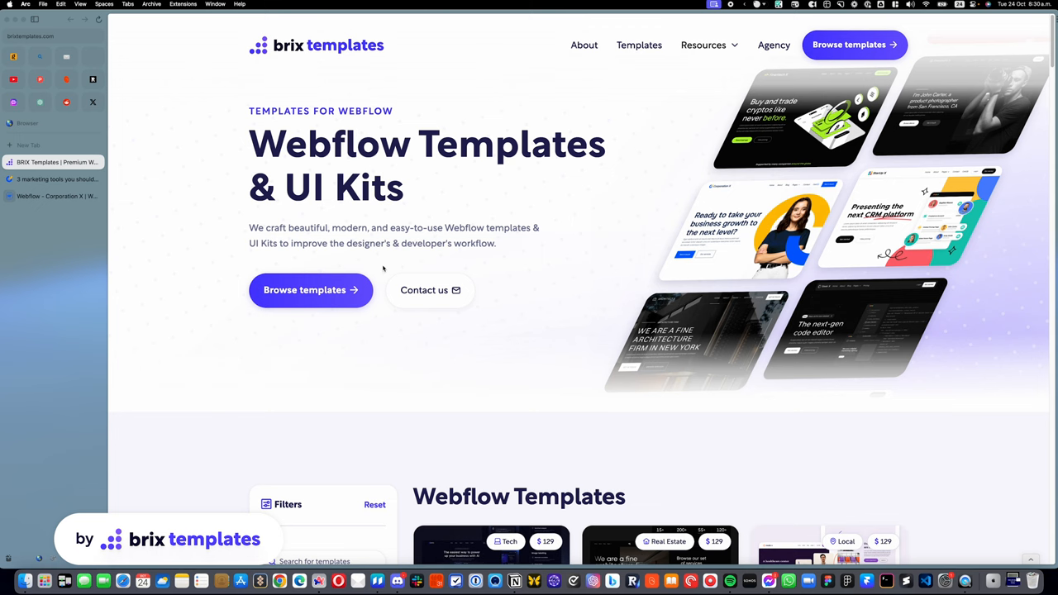
From the Blog listing, open 'How to hire the right business executive' and scroll to its body.
left_click(53, 179)
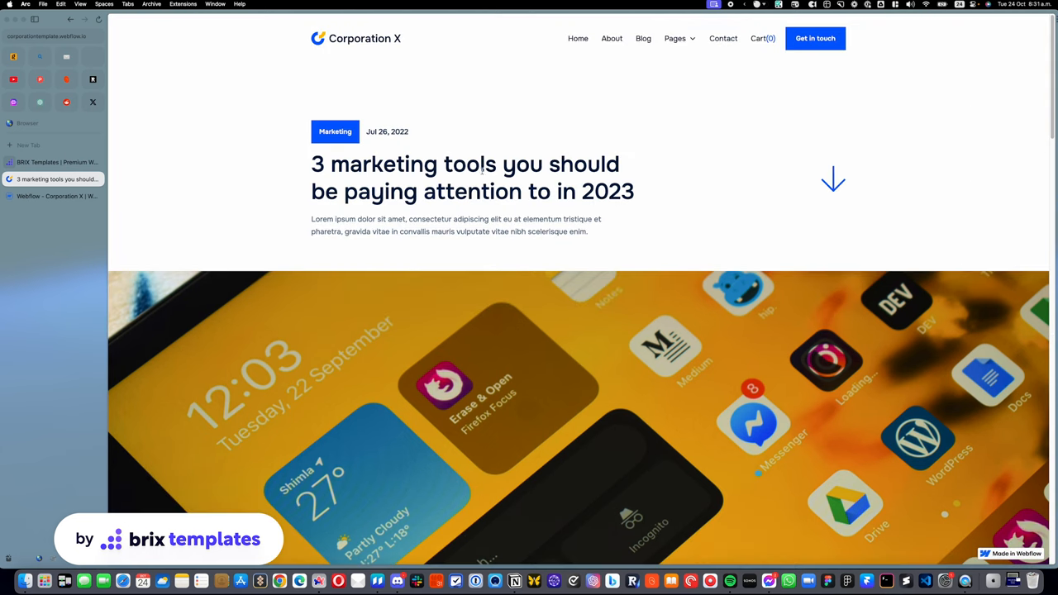
mouse_move(643, 38)
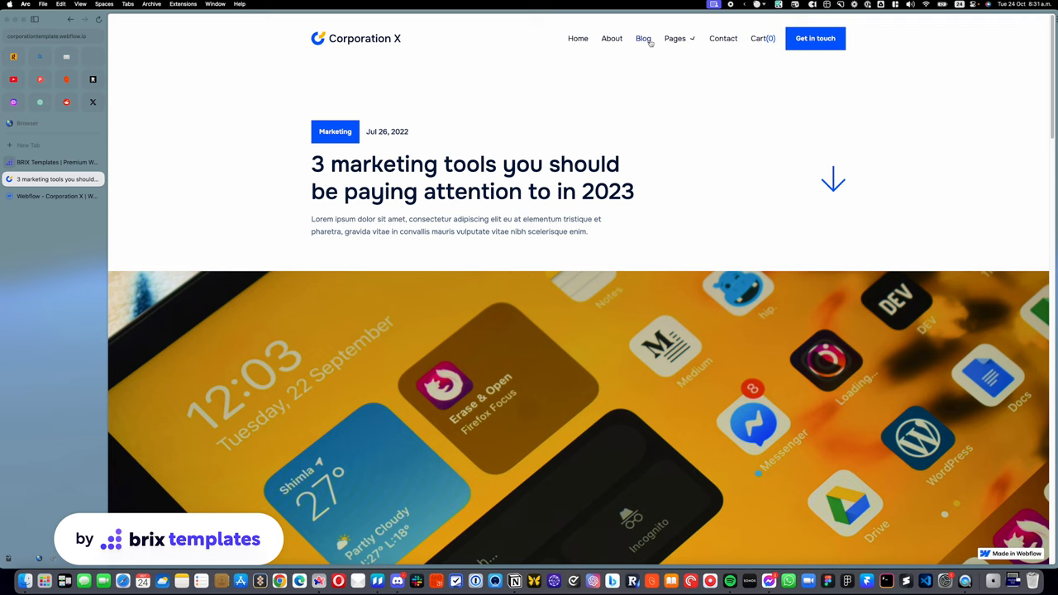
left_click(643, 38)
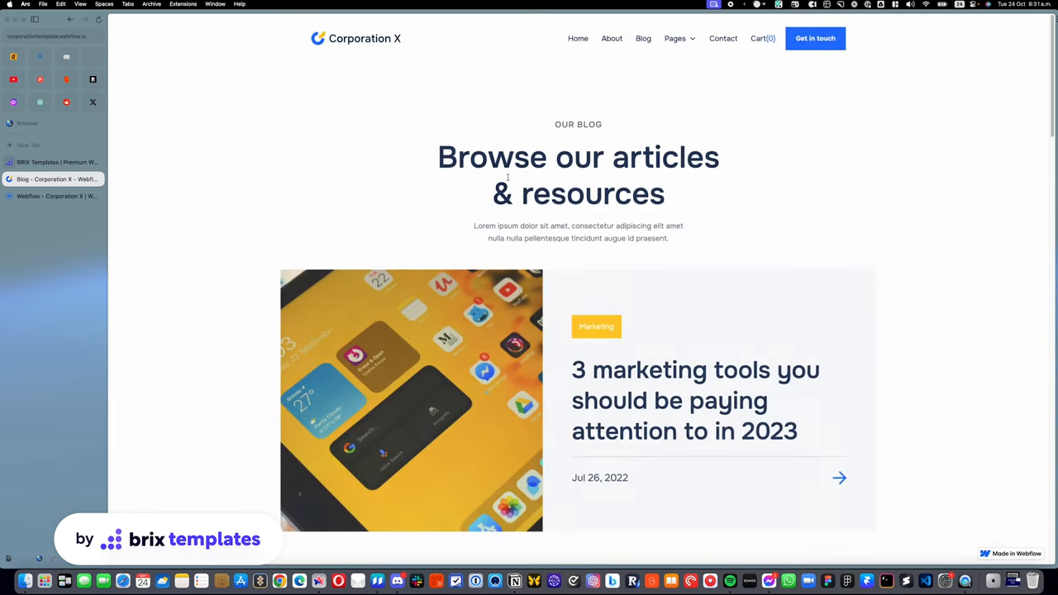
scroll("down", 3)
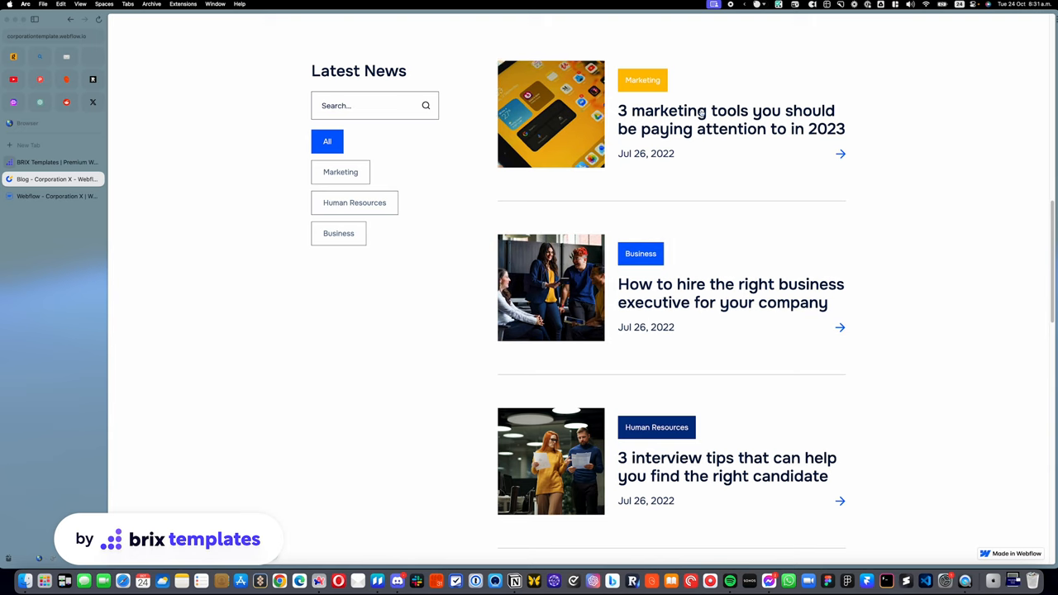
mouse_move(672, 209)
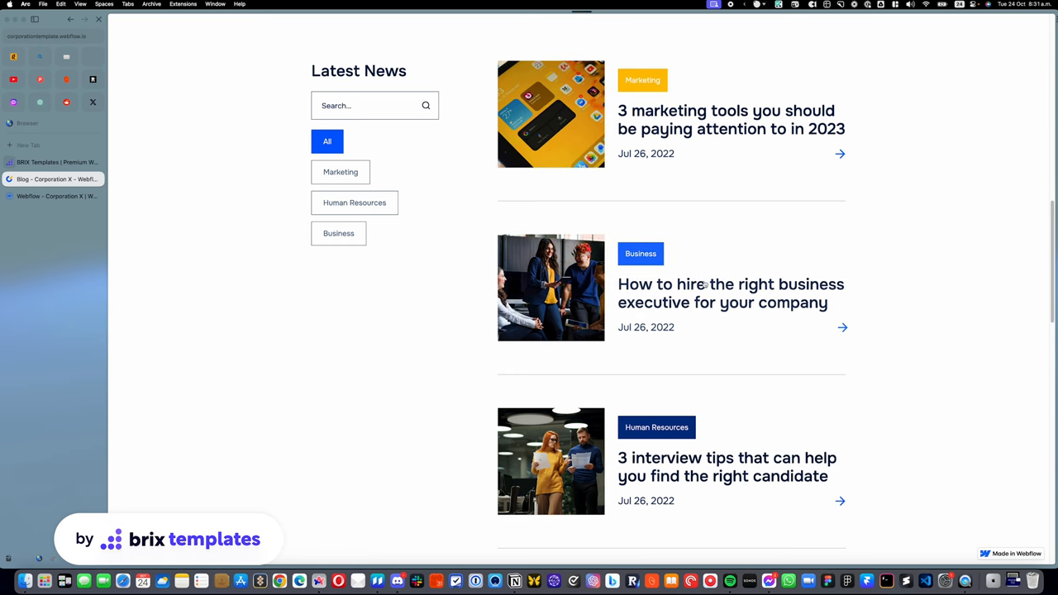
left_click(730, 293)
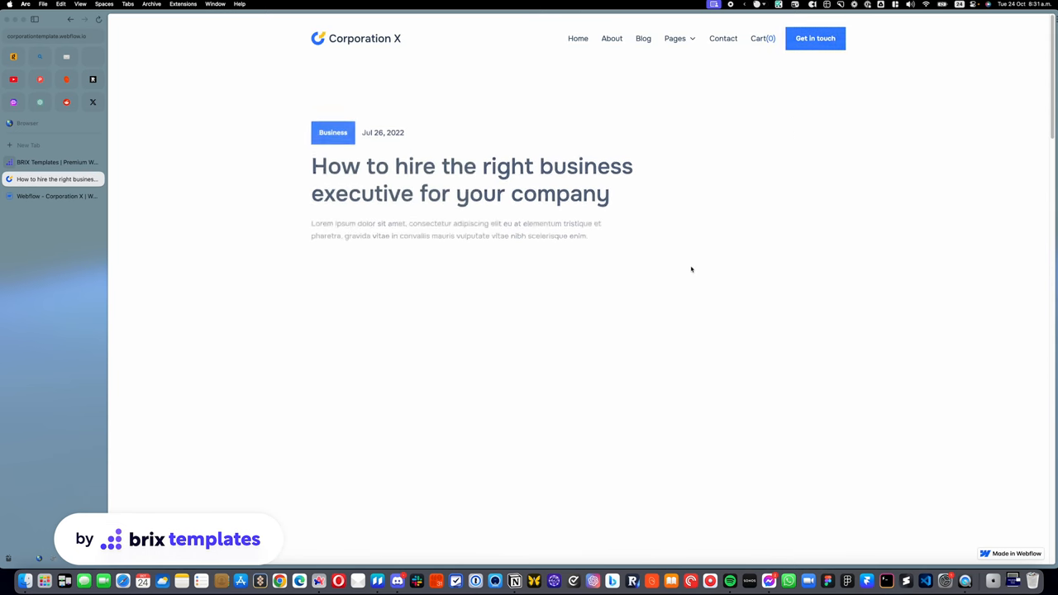
scroll("down", 3)
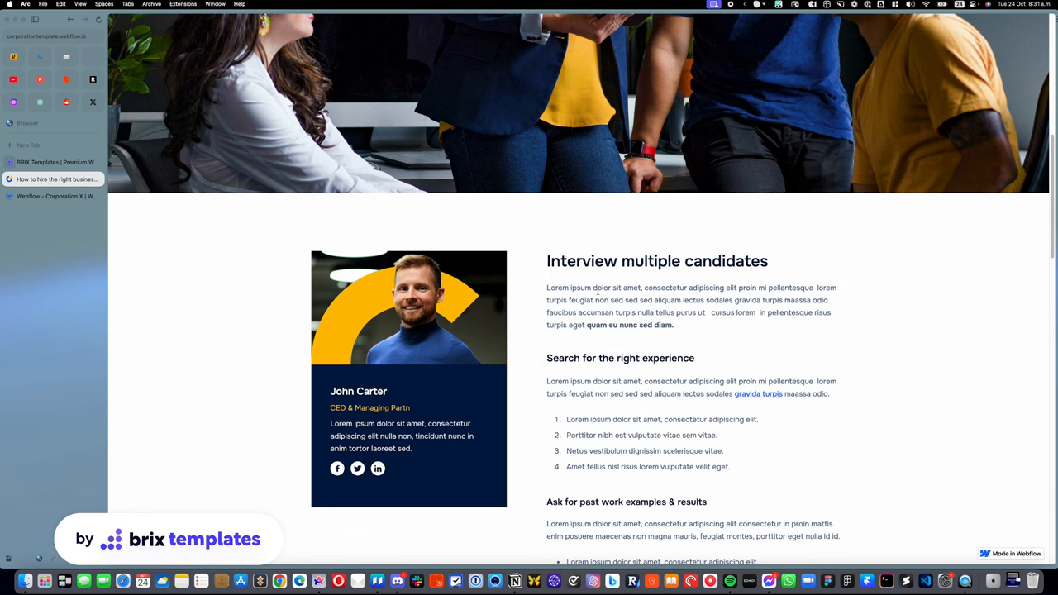
left_click(53, 195)
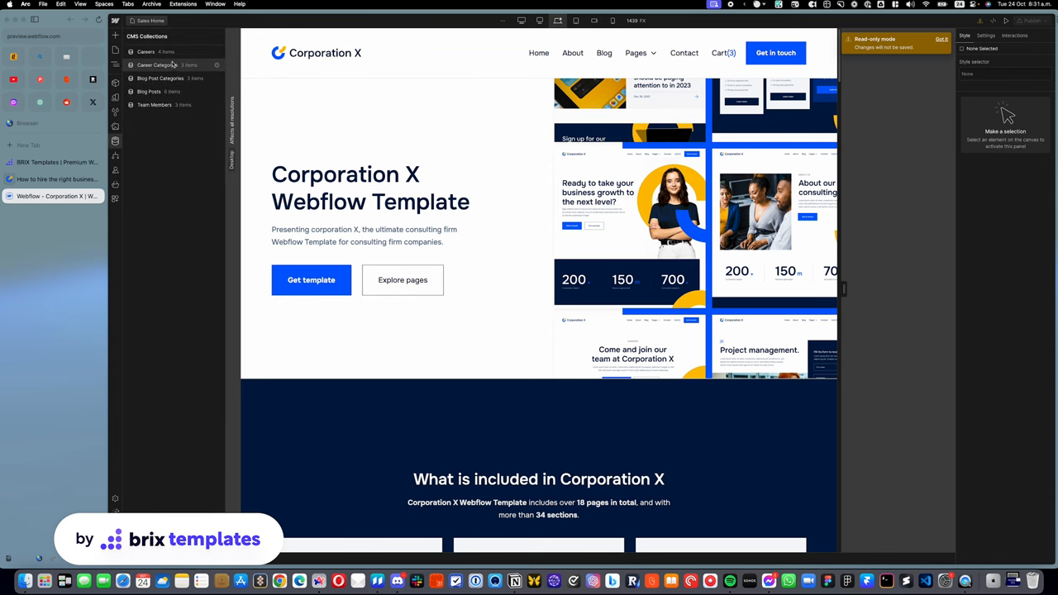
left_click(149, 91)
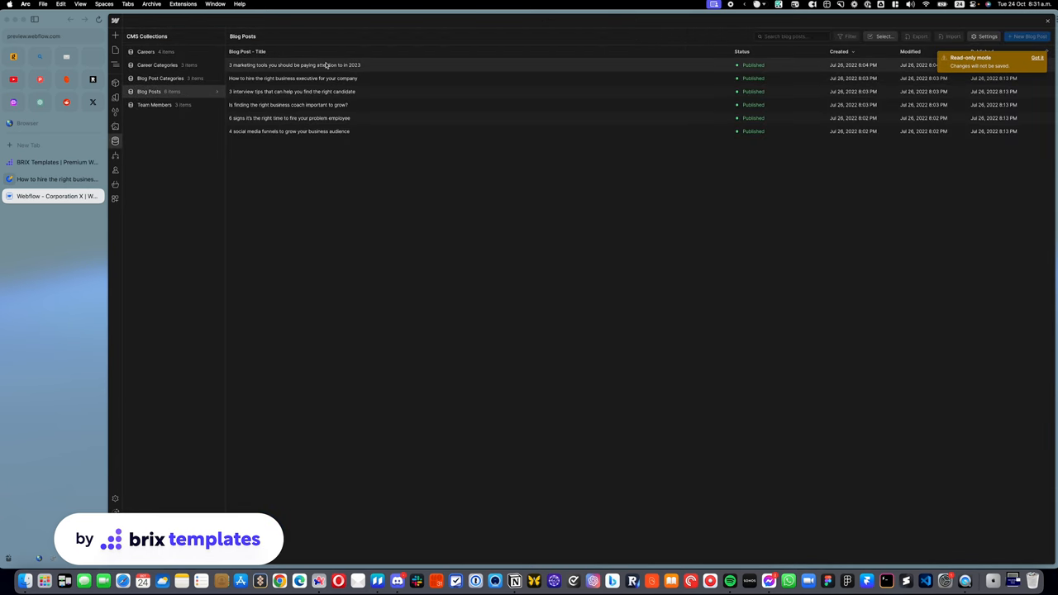
left_click(294, 65)
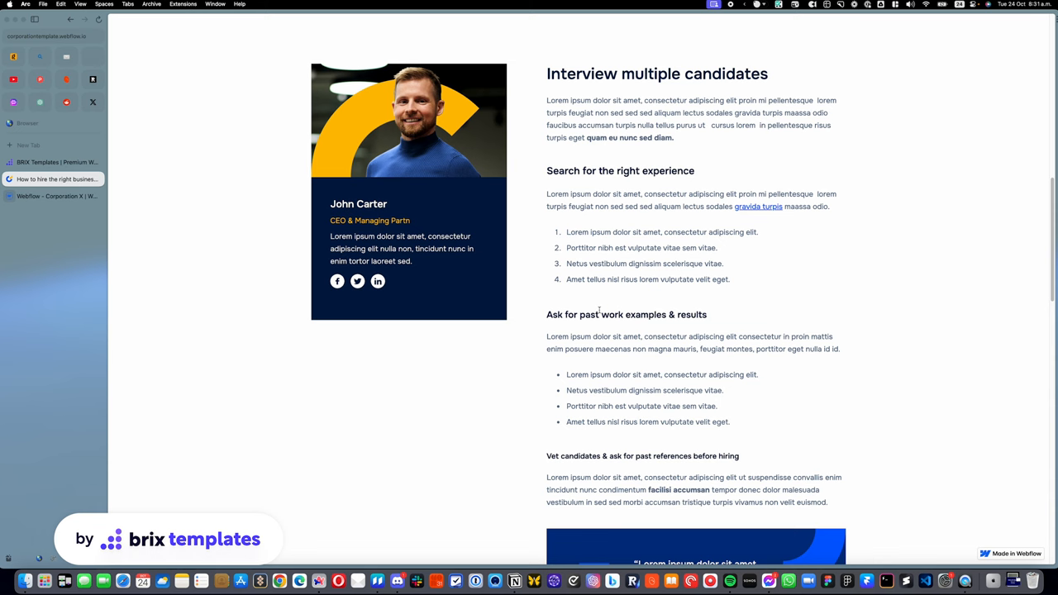
Scroll the live hiring post down to its blockquote.
scroll("down", 3)
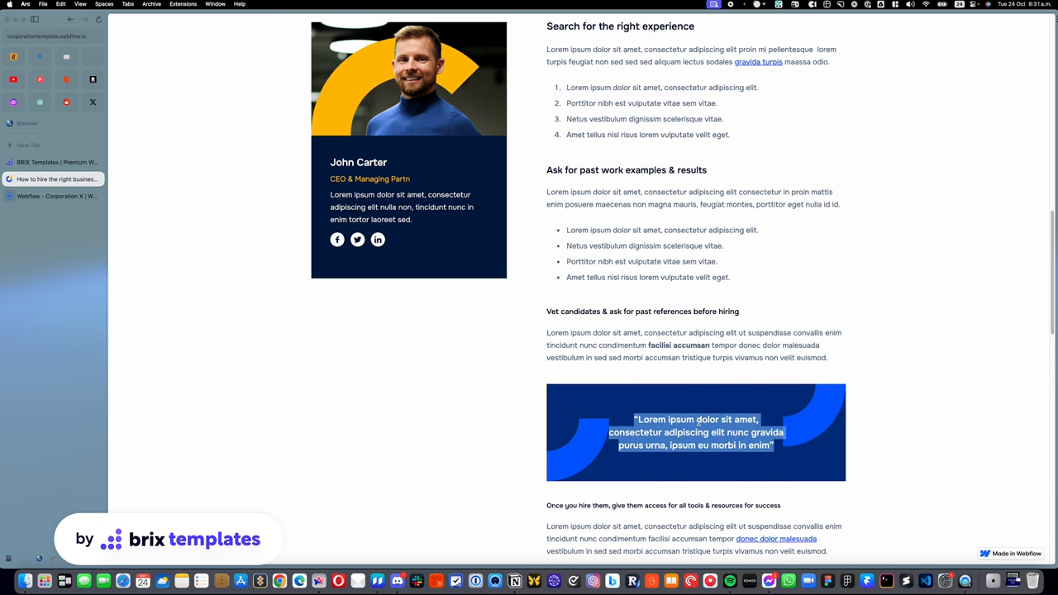
scroll("down", 3)
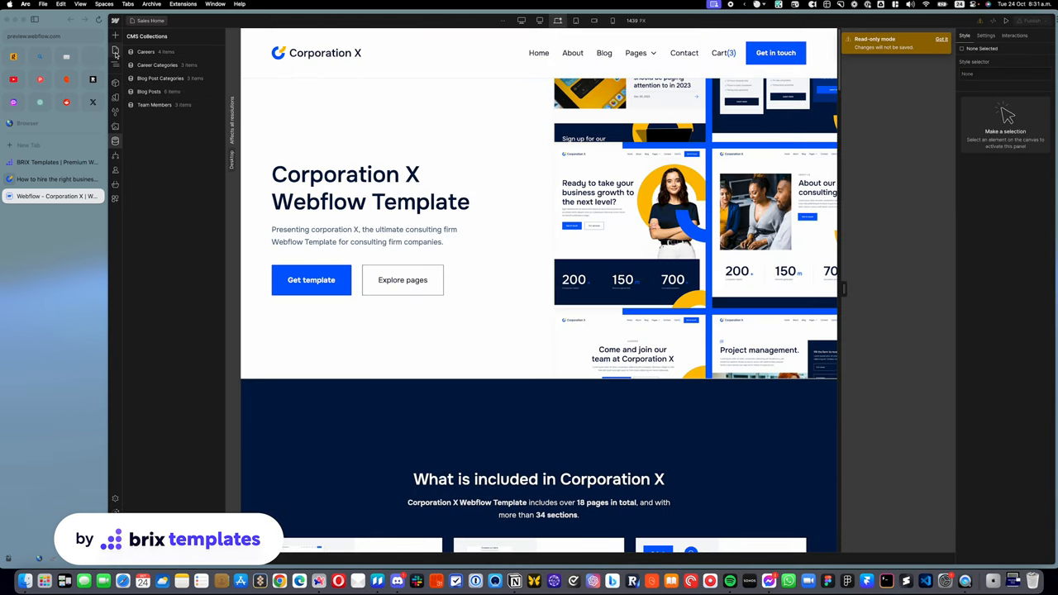
Load the Blog Posts Template page, glancing at the live hiring post in between.
left_click(116, 51)
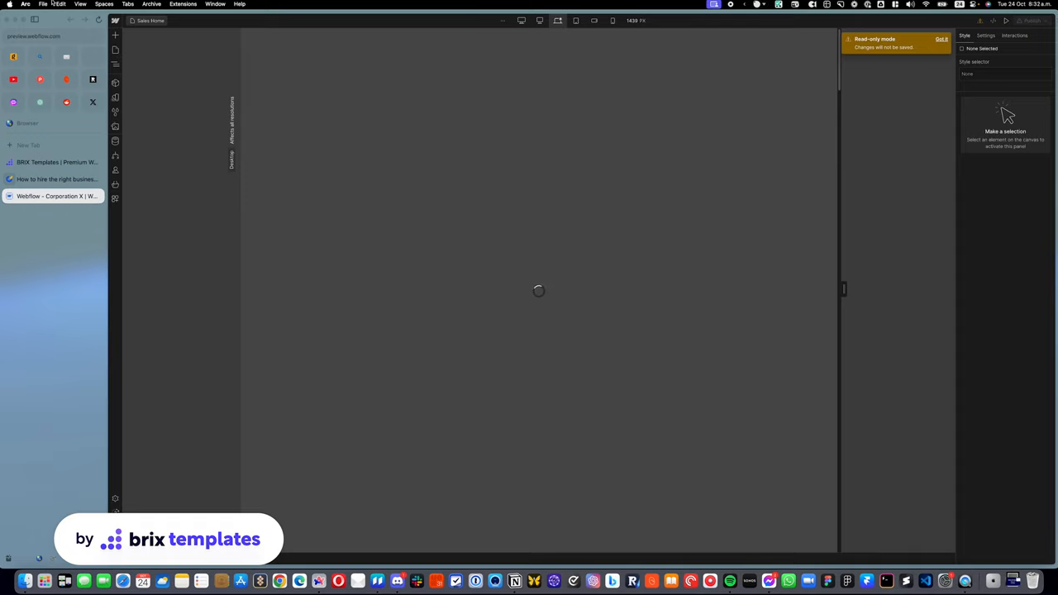
left_click(53, 179)
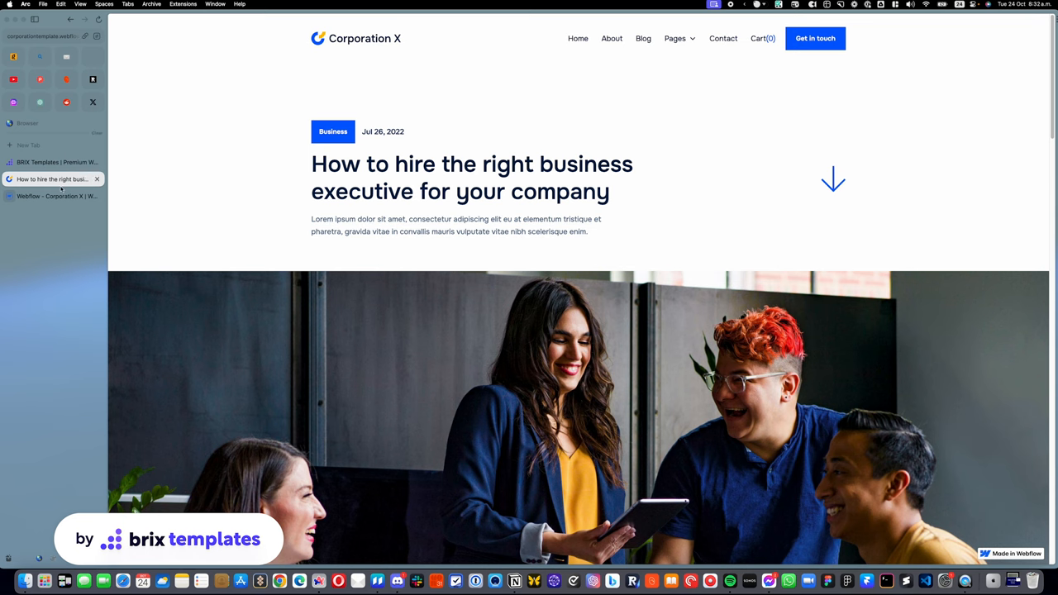
left_click(49, 196)
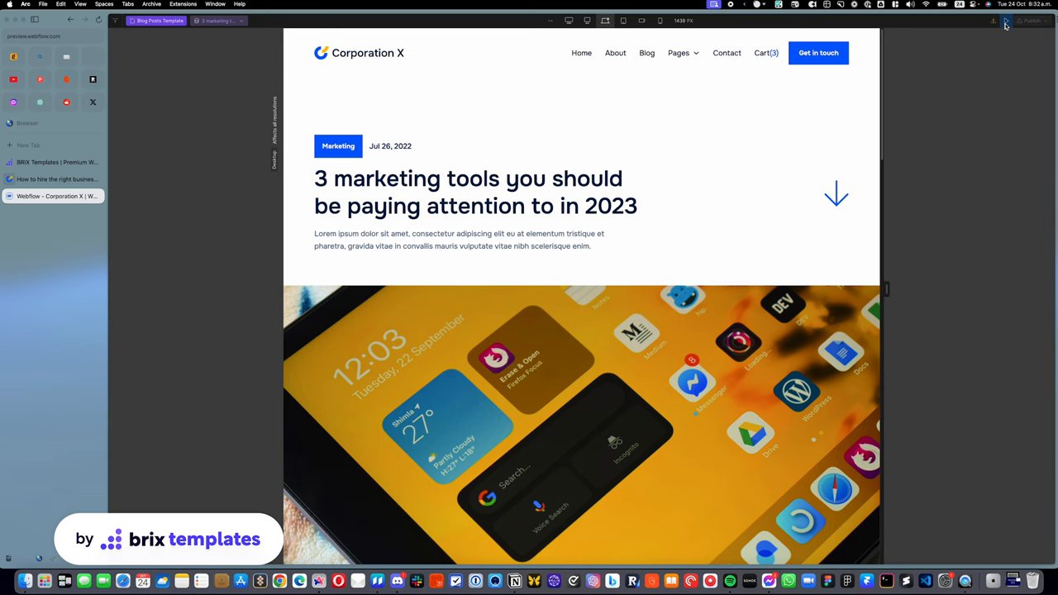
Select the Rich Text article body under 'Interview multiple candidates' to view its styles.
left_click(1006, 20)
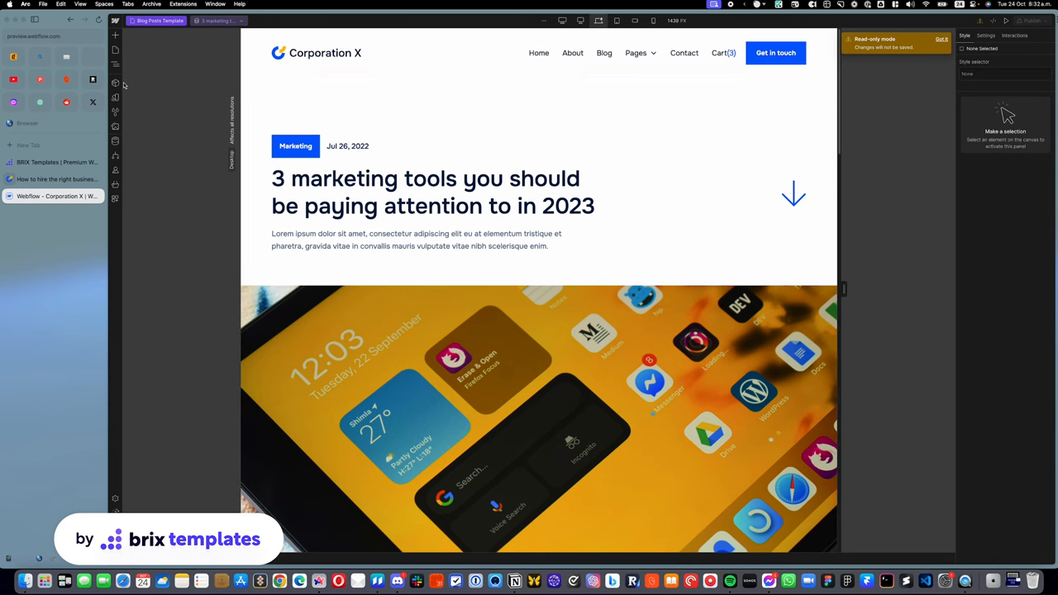
left_click(115, 49)
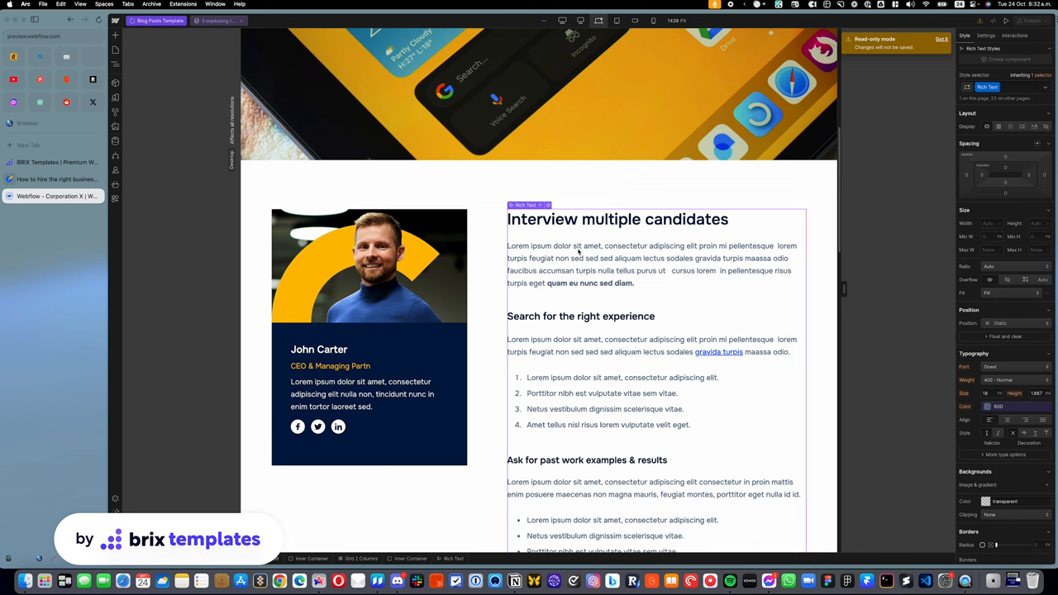
scroll("down", 3)
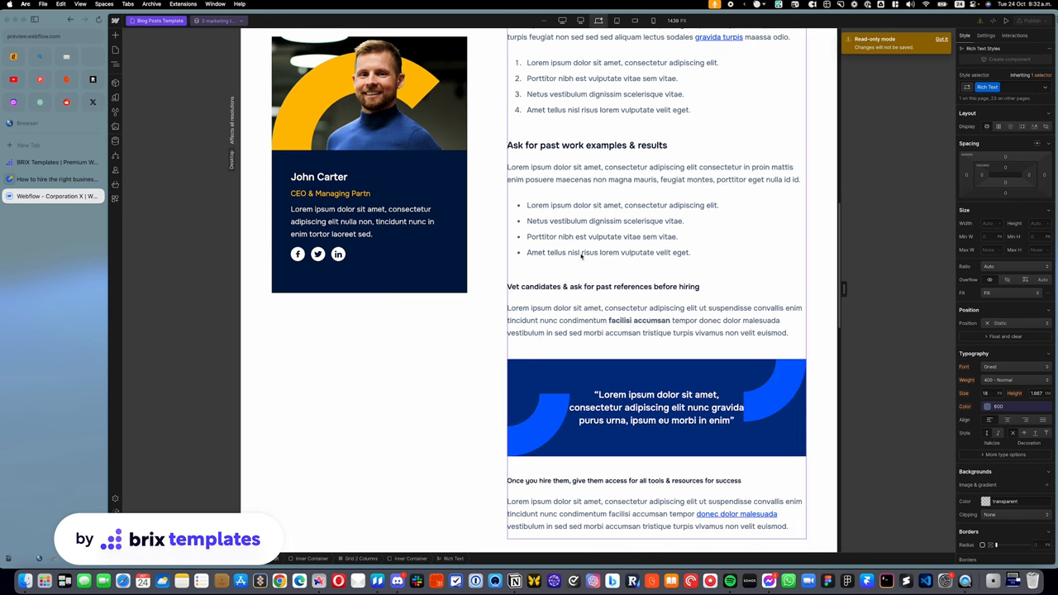
scroll("up", 3)
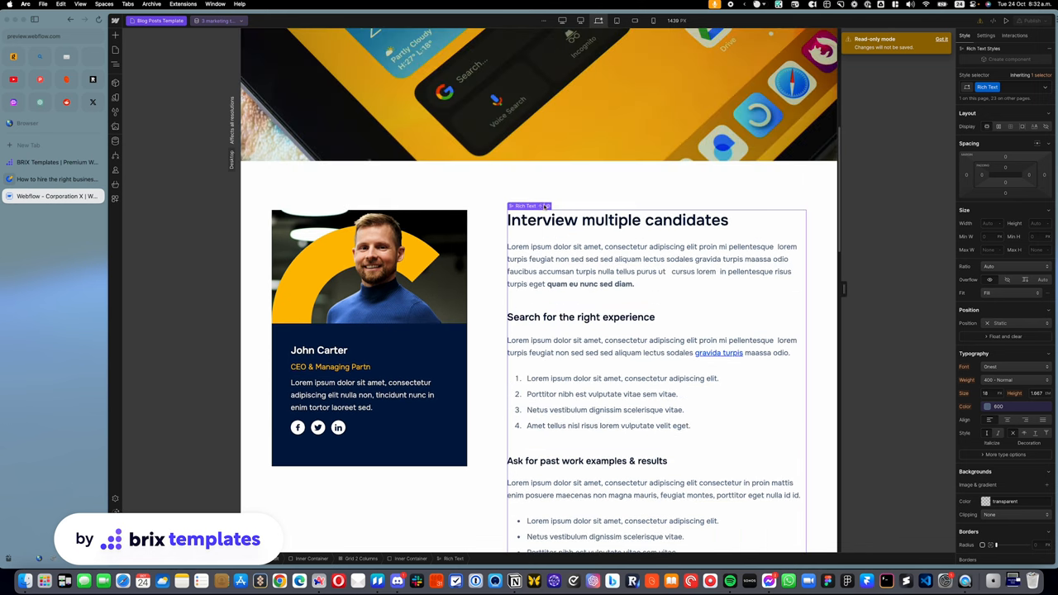
left_click(529, 205)
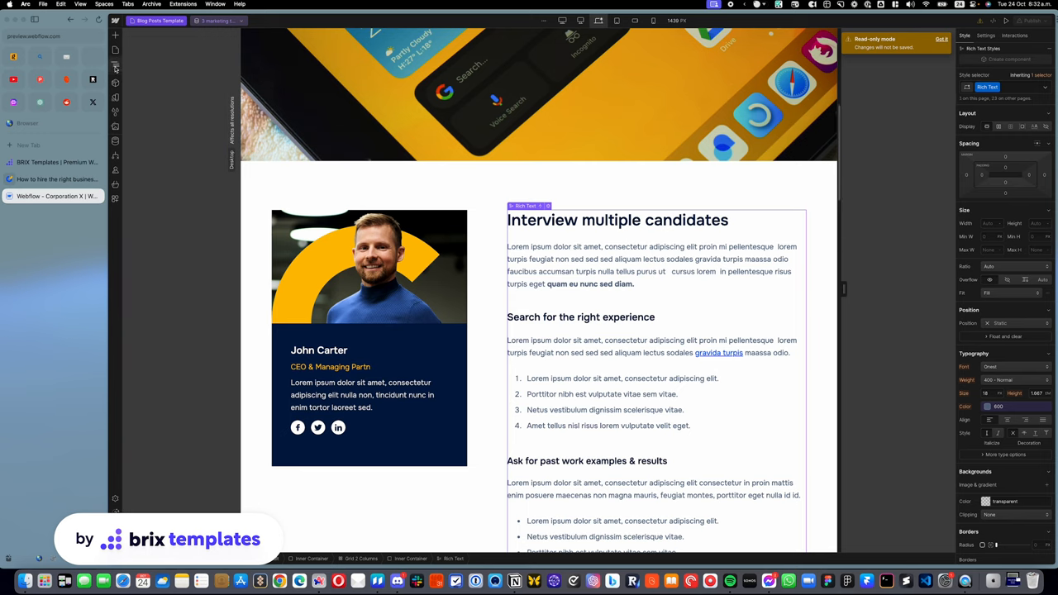
Insert a default 'What's a Rich Text element?' block above the article body via the Navigator.
left_click(115, 63)
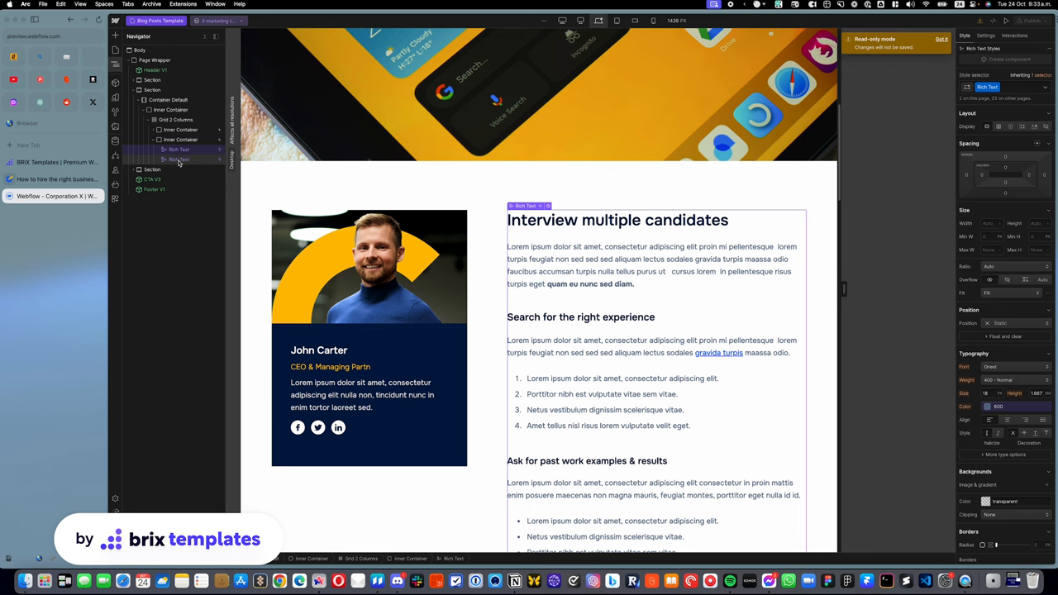
scroll("down", 3)
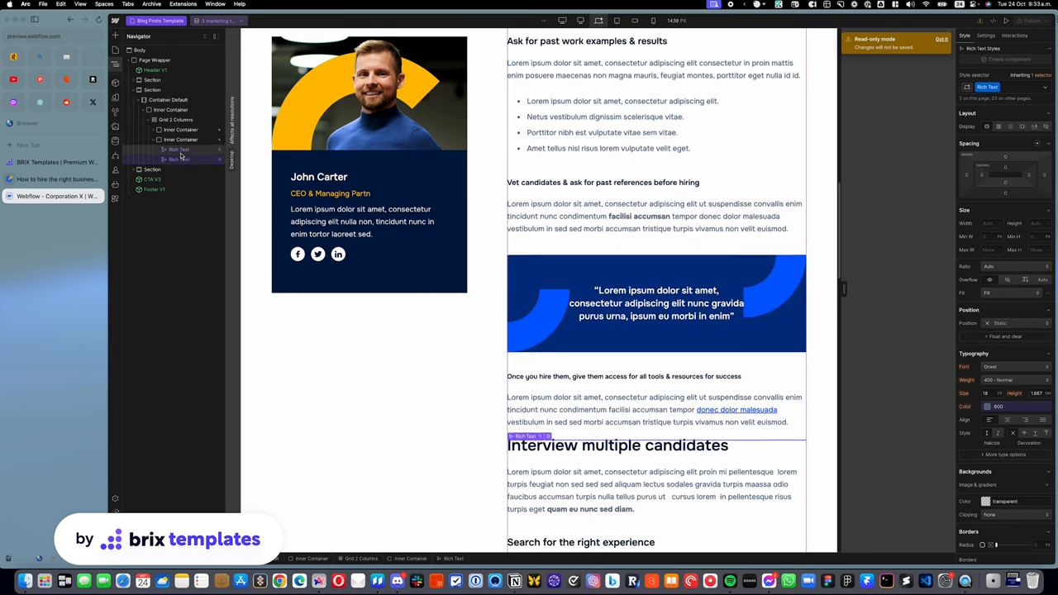
scroll("up", 3)
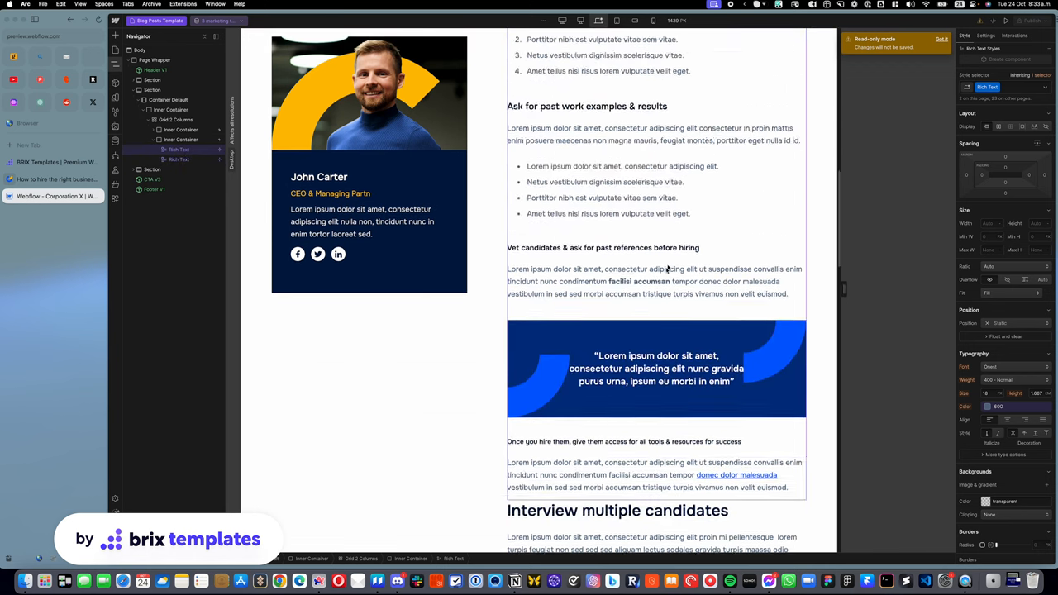
scroll("up", 3)
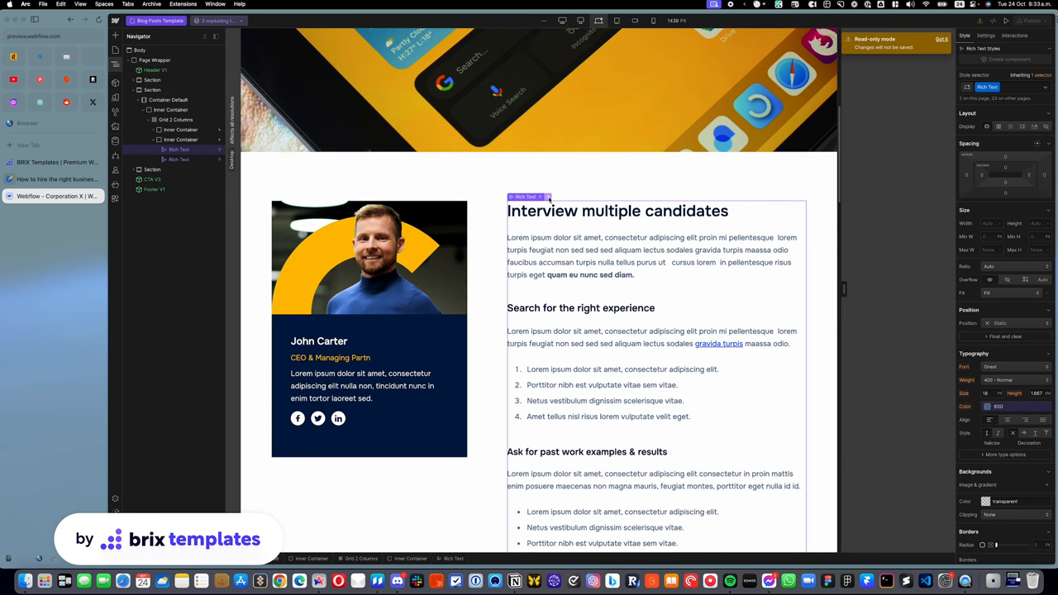
left_click(529, 197)
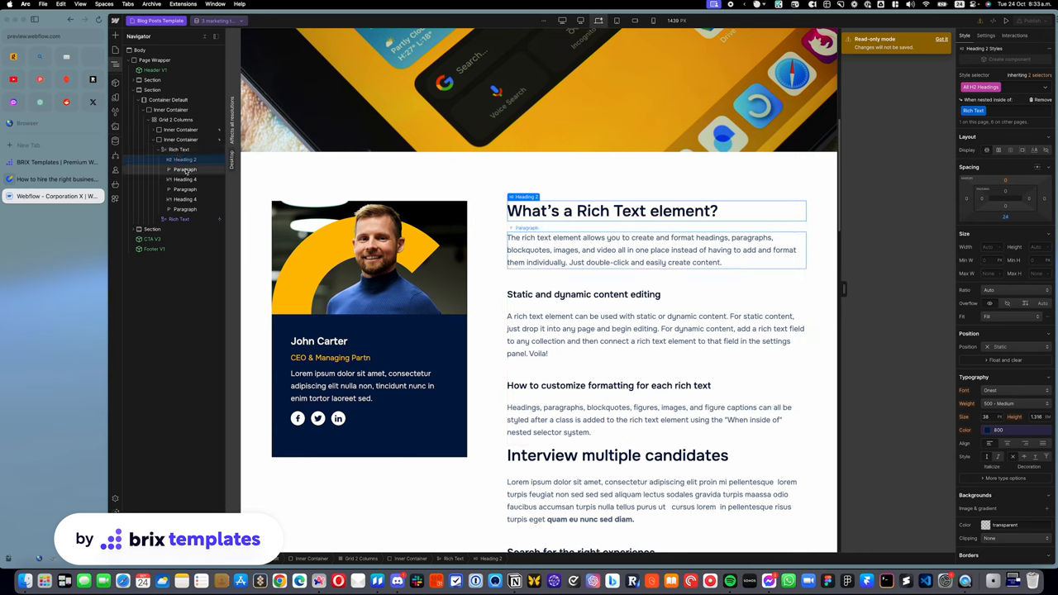
Select the sample rich text's main Heading 2 to inspect its style.
left_click(185, 179)
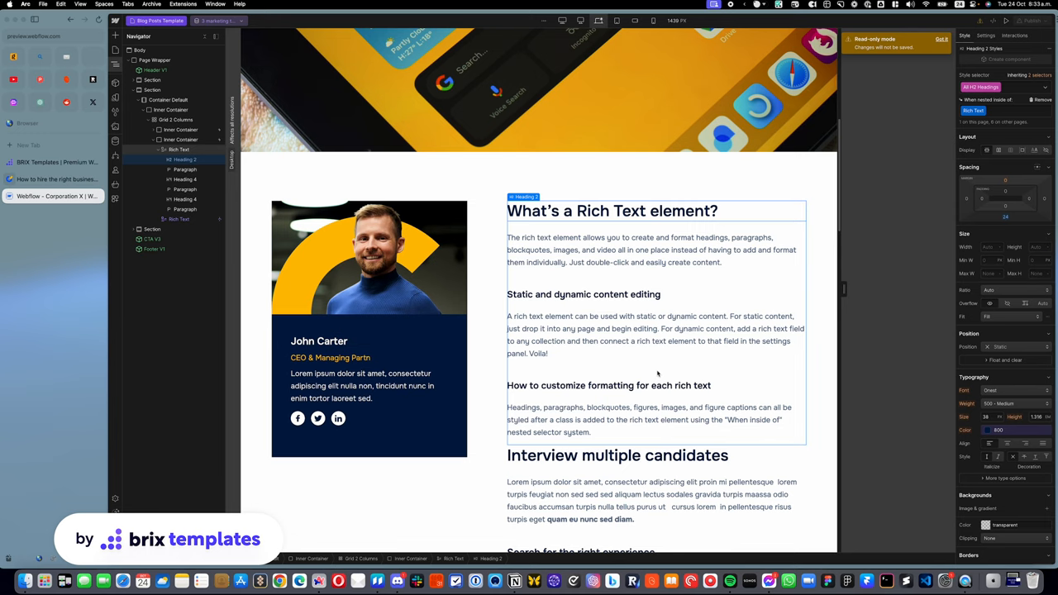
mouse_move(625, 367)
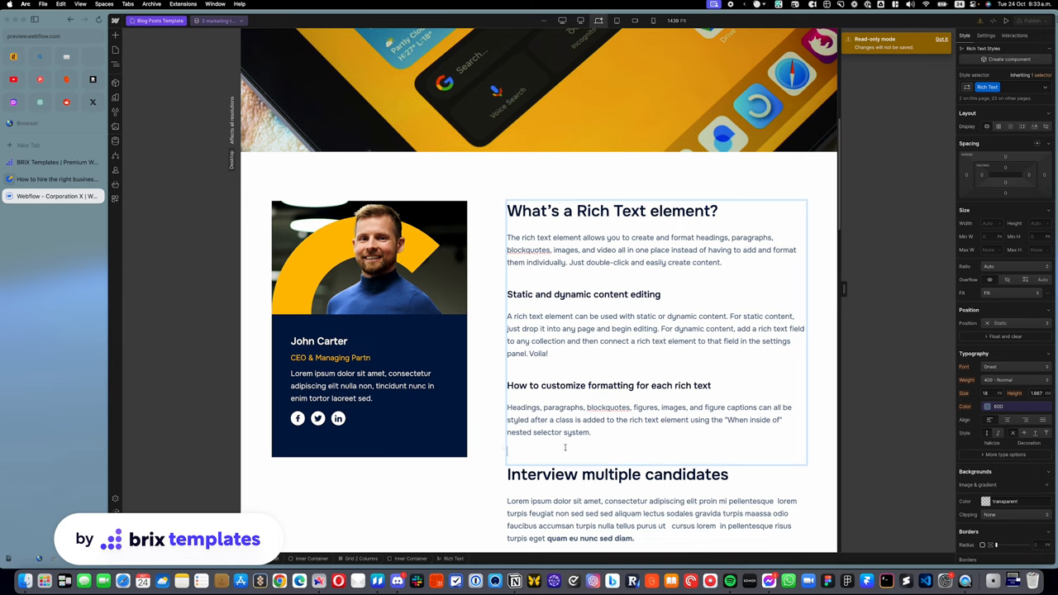
Add a block quote with filler text and switch its background from blue to the yellow swatch.
type("adasdasdasdasdasd")
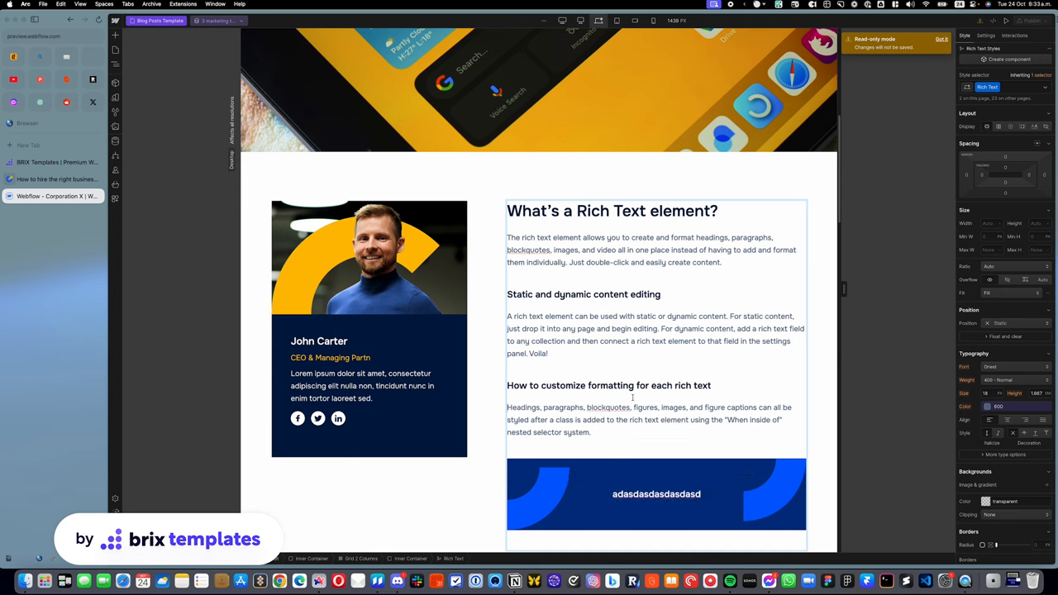
scroll("down", 3)
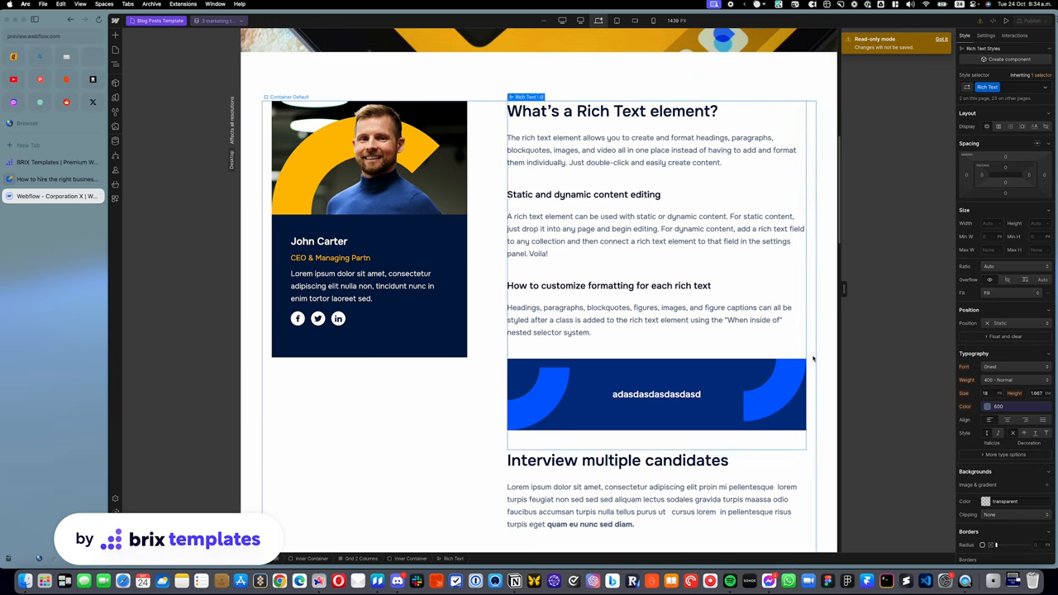
left_click(654, 394)
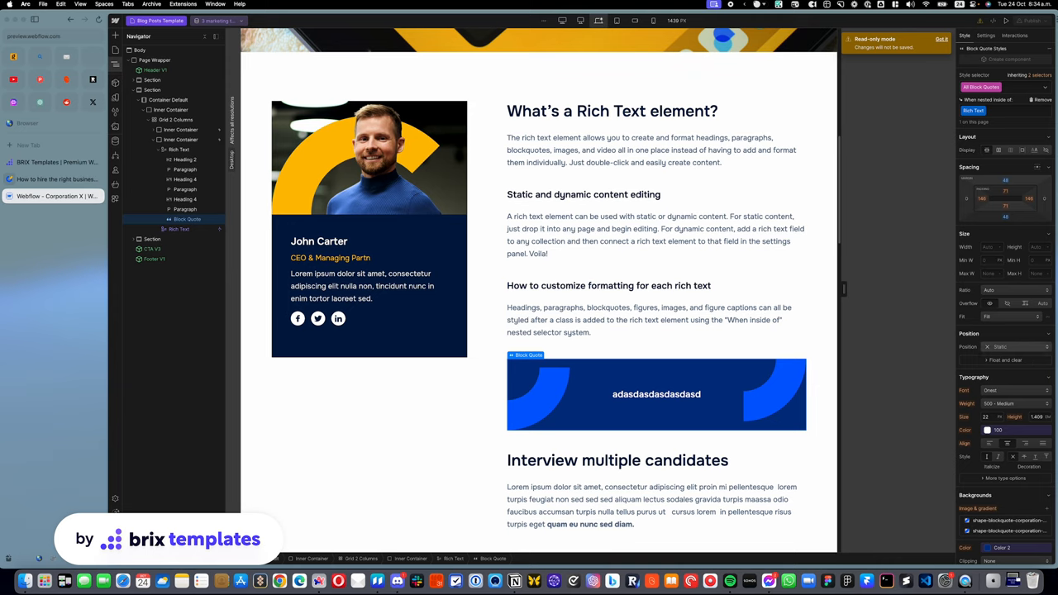
scroll("down", 3)
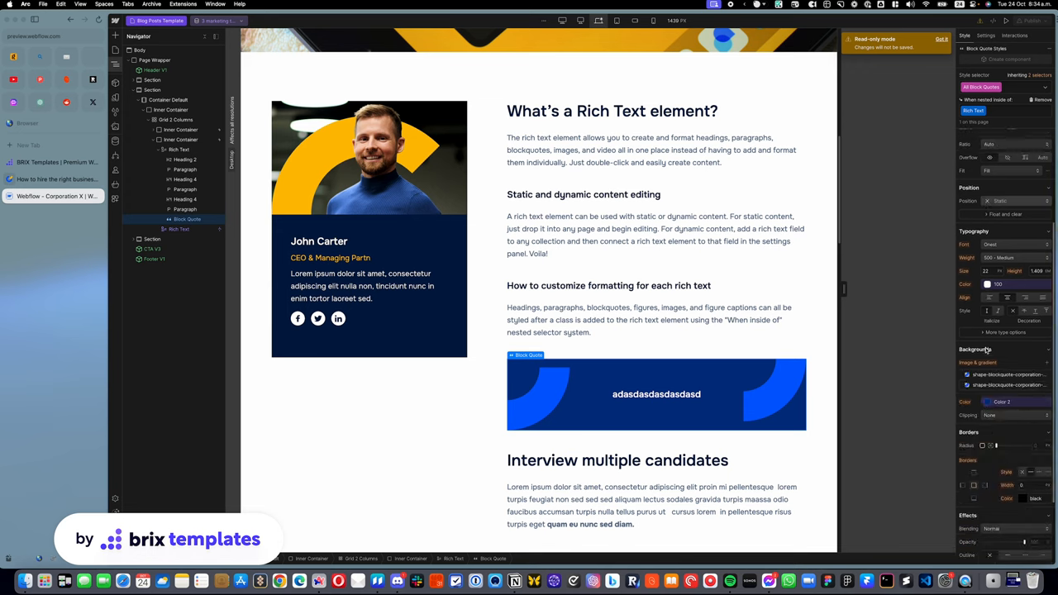
left_click(987, 402)
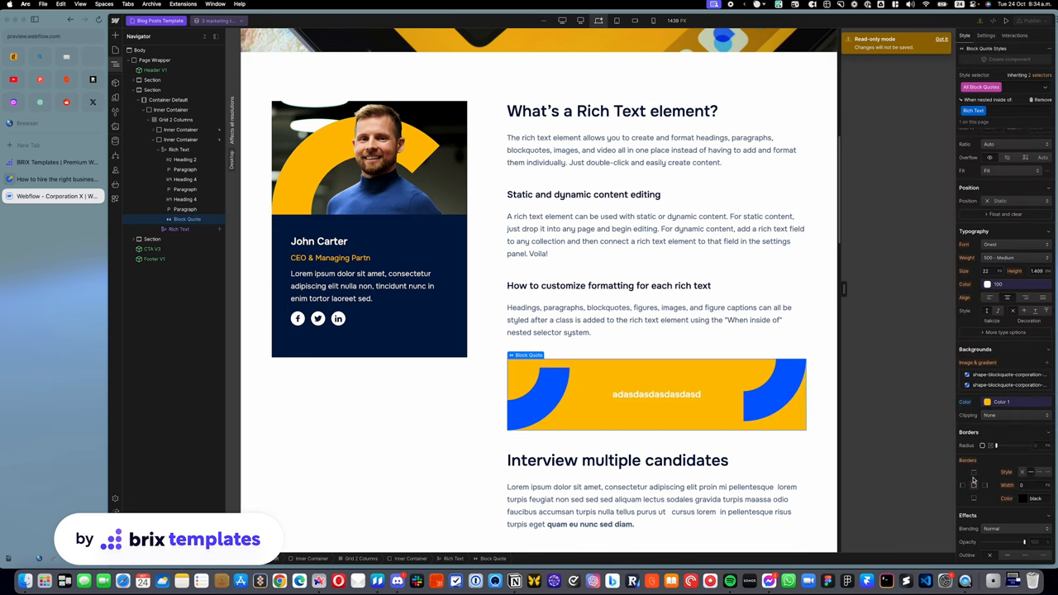
scroll("down", 3)
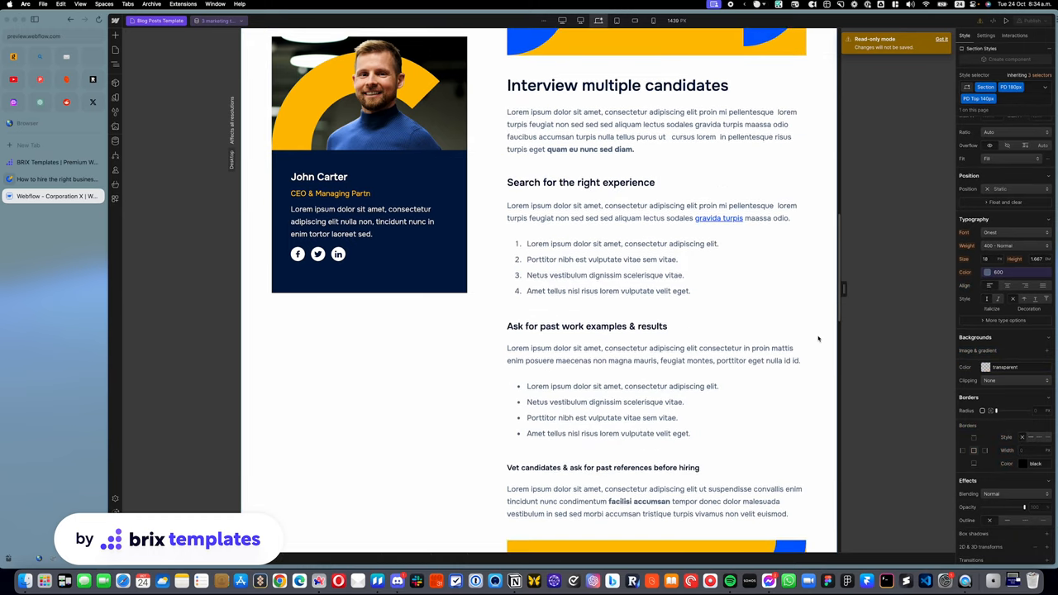
scroll("down", 3)
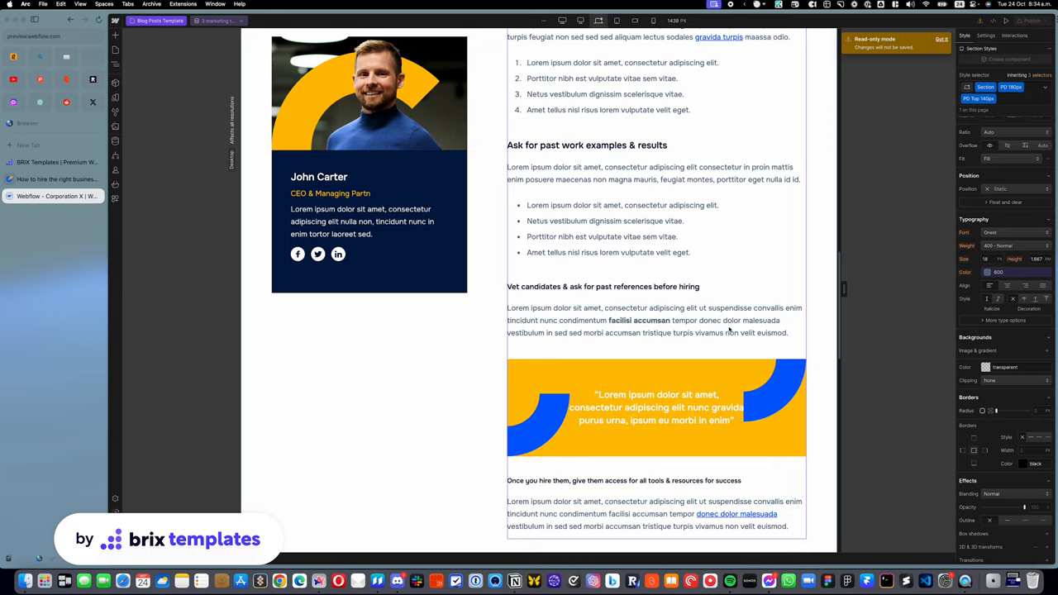
scroll("up", 3)
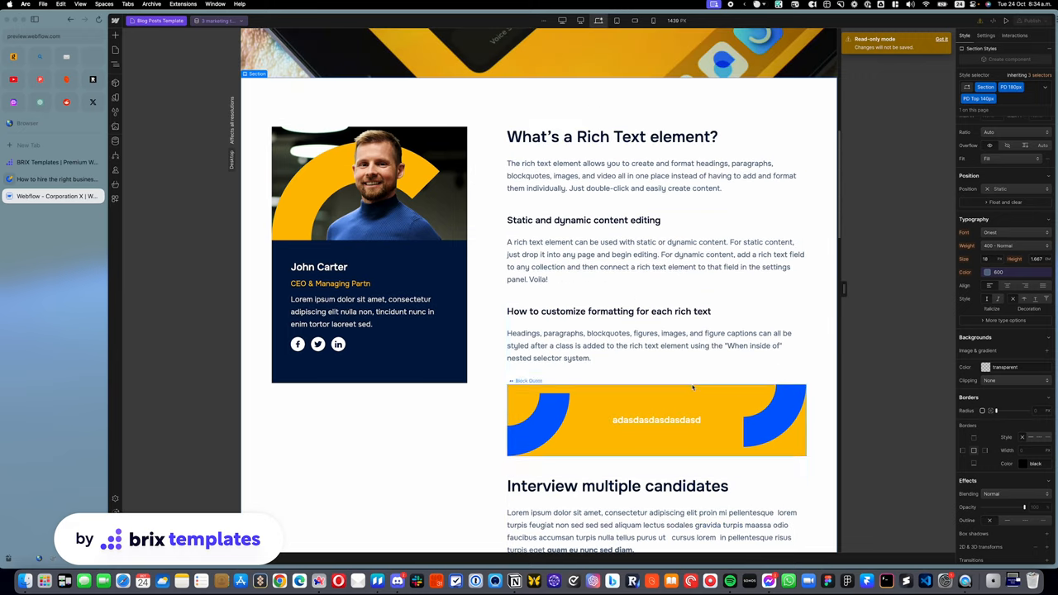
left_click(656, 261)
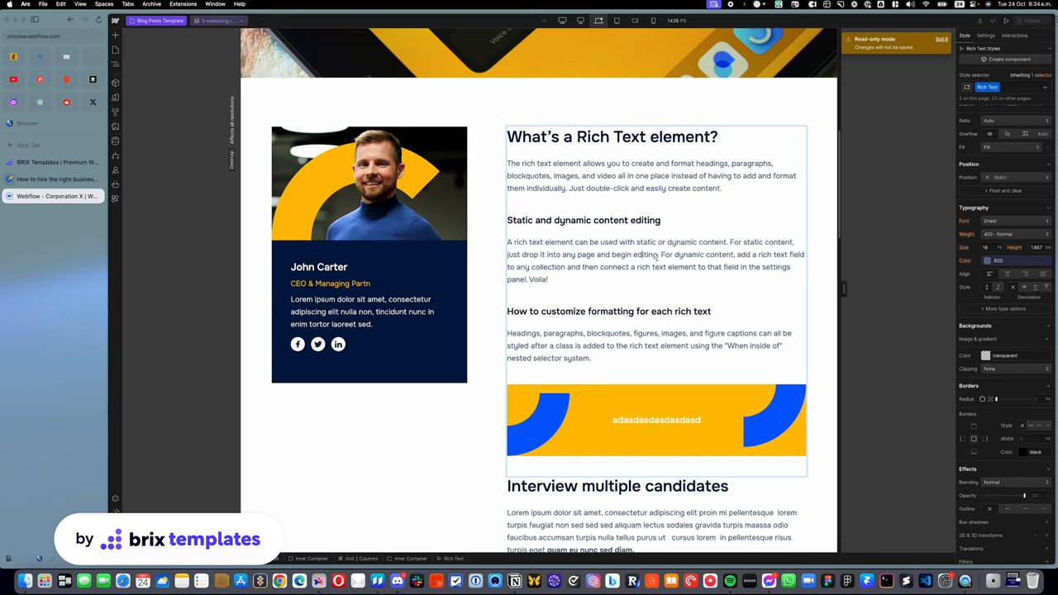
double_click(635, 254)
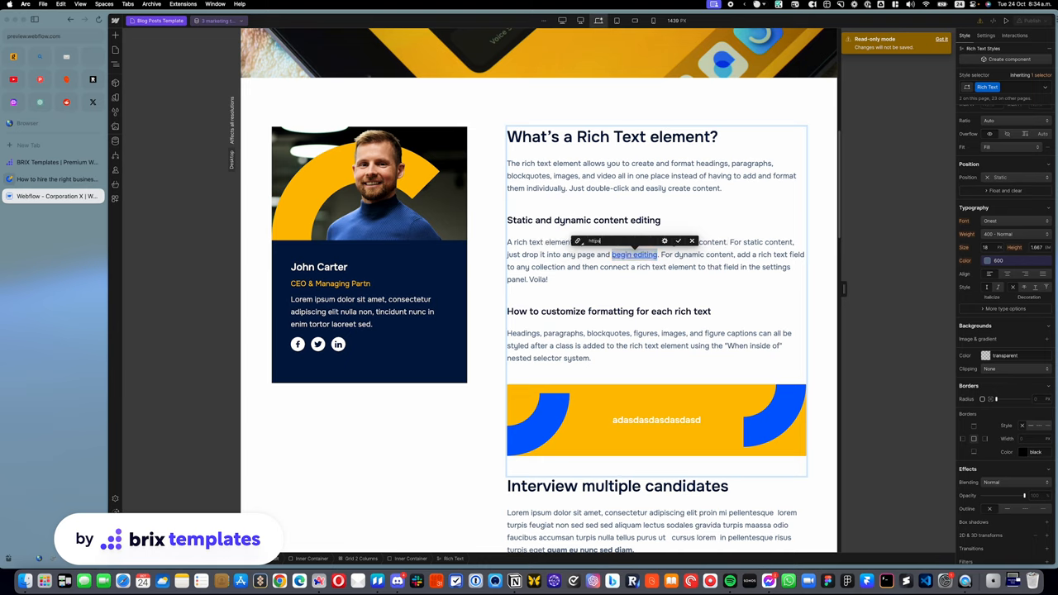
type("https://brixtemplates.com")
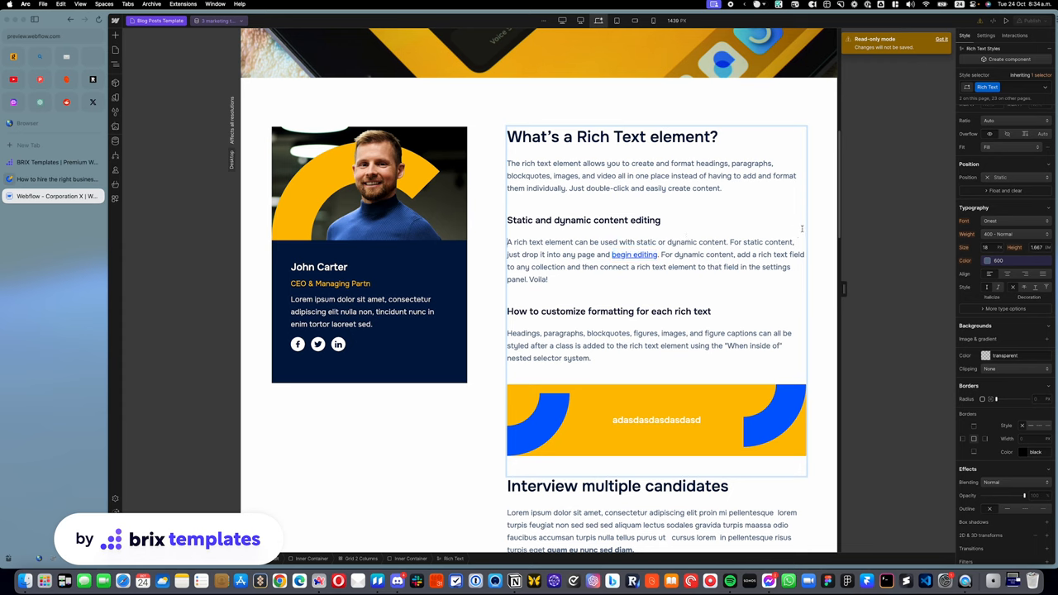
left_click(634, 255)
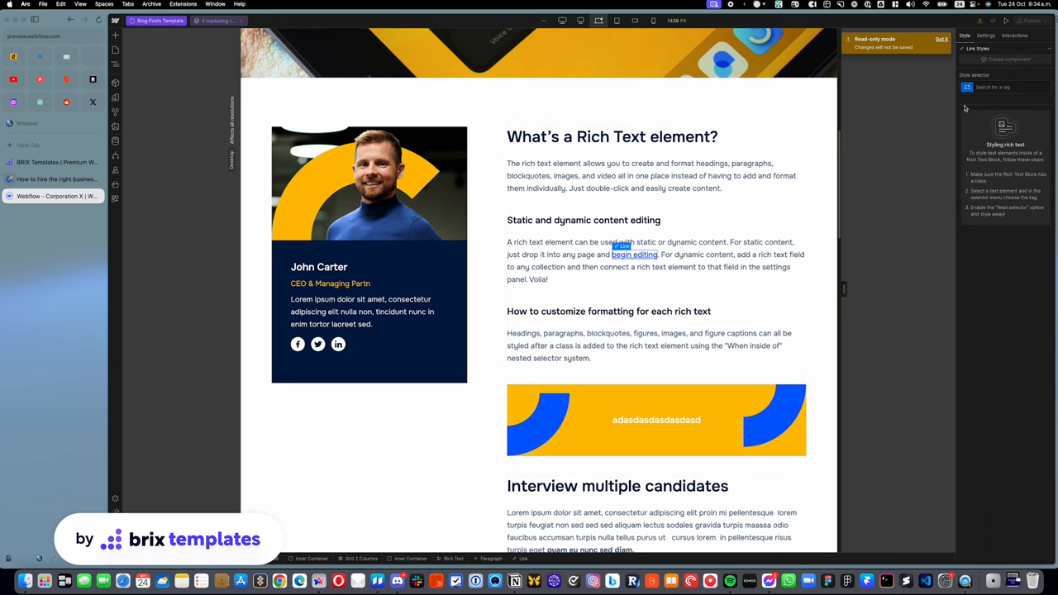
Select the new link via the Navigator and target All Links nested in the Rich Text.
left_click(116, 43)
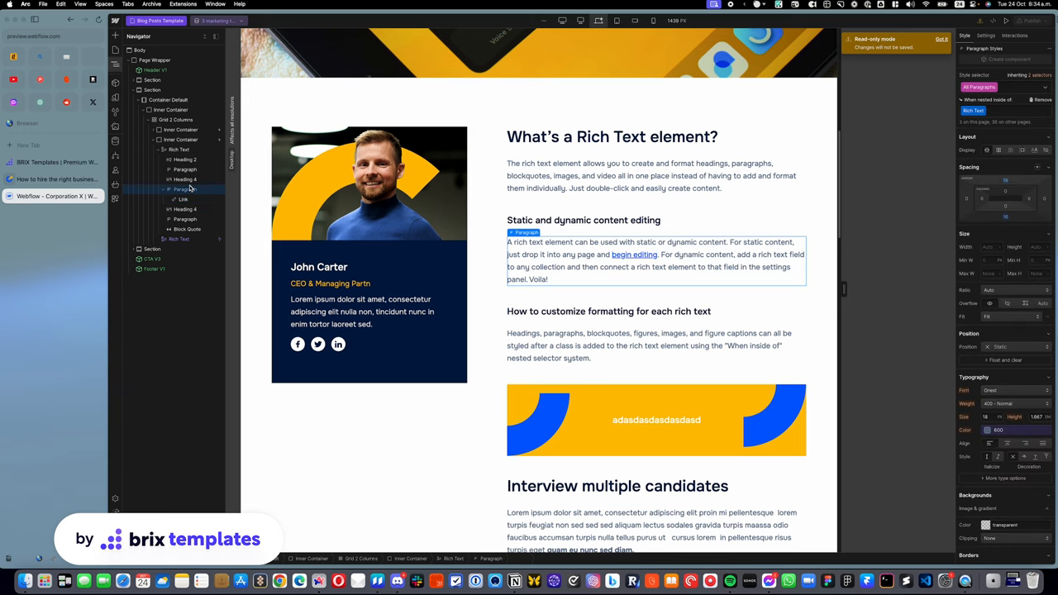
left_click(182, 198)
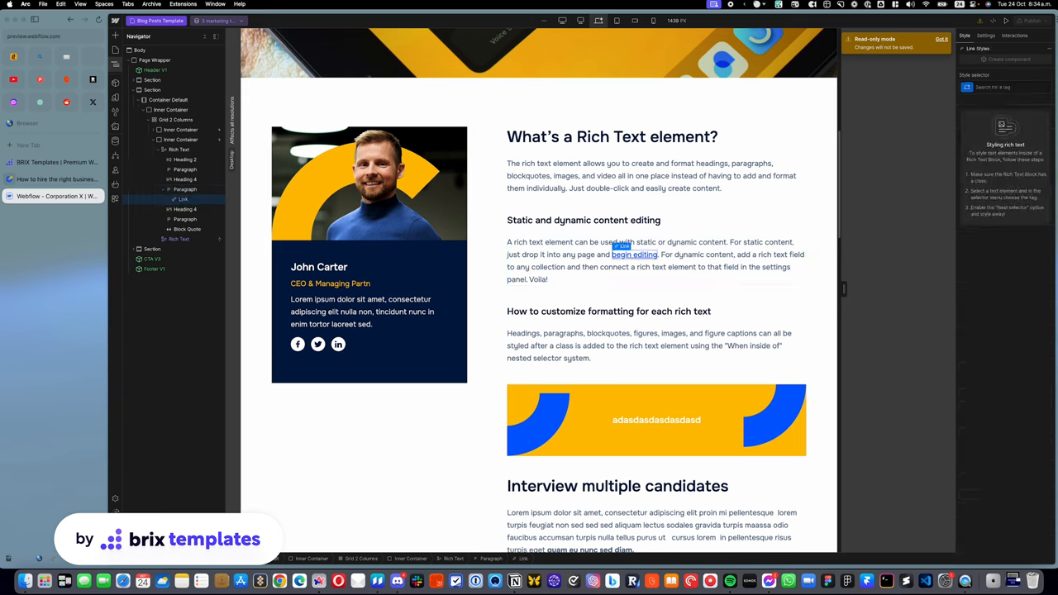
left_click(1001, 86)
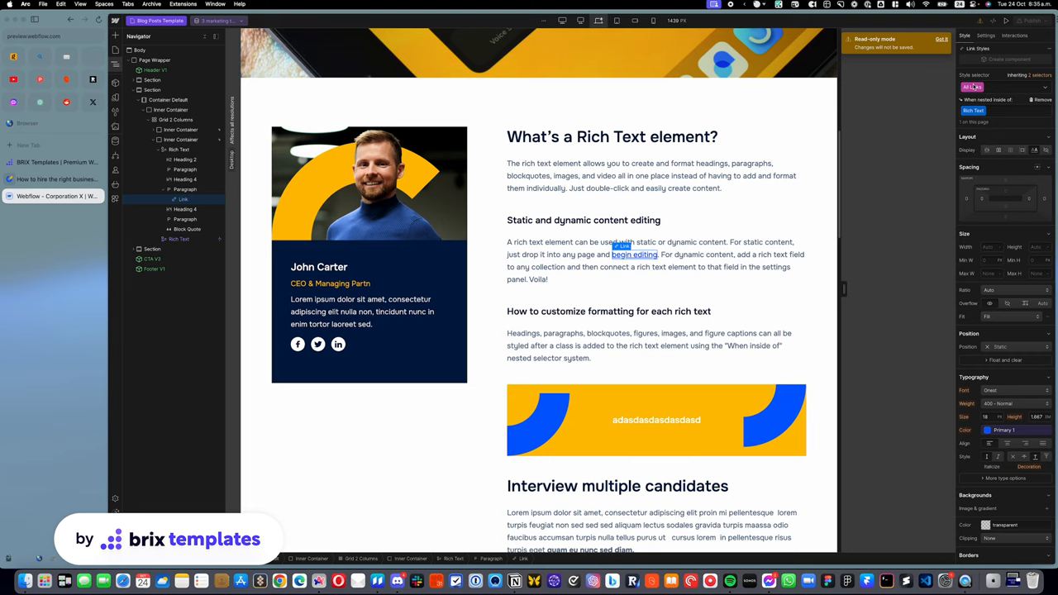
mouse_move(879, 175)
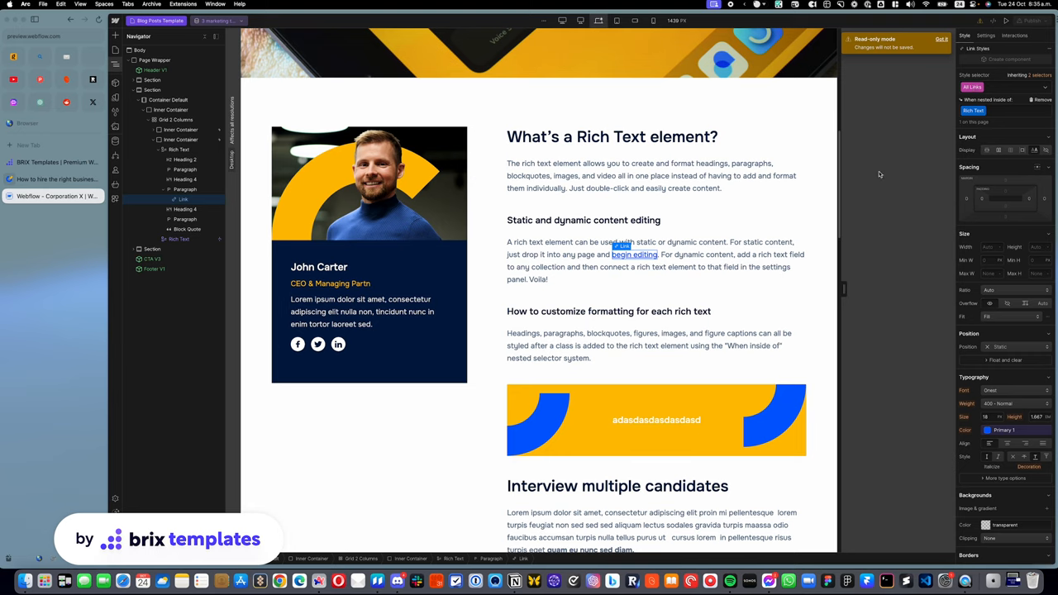
Give the rich text's nested links the red color variable.
left_click(634, 254)
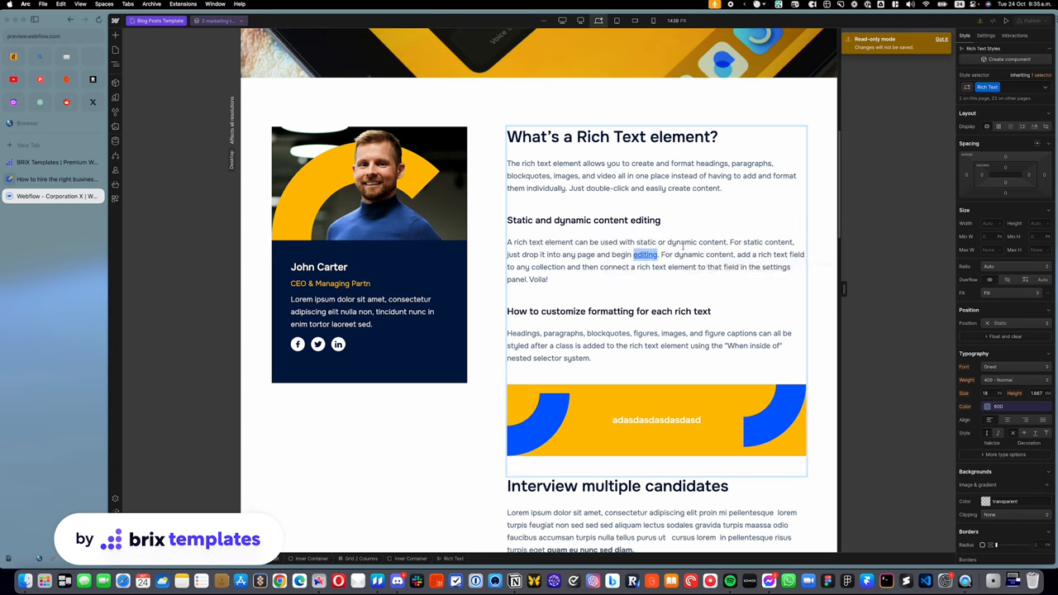
left_click(645, 255)
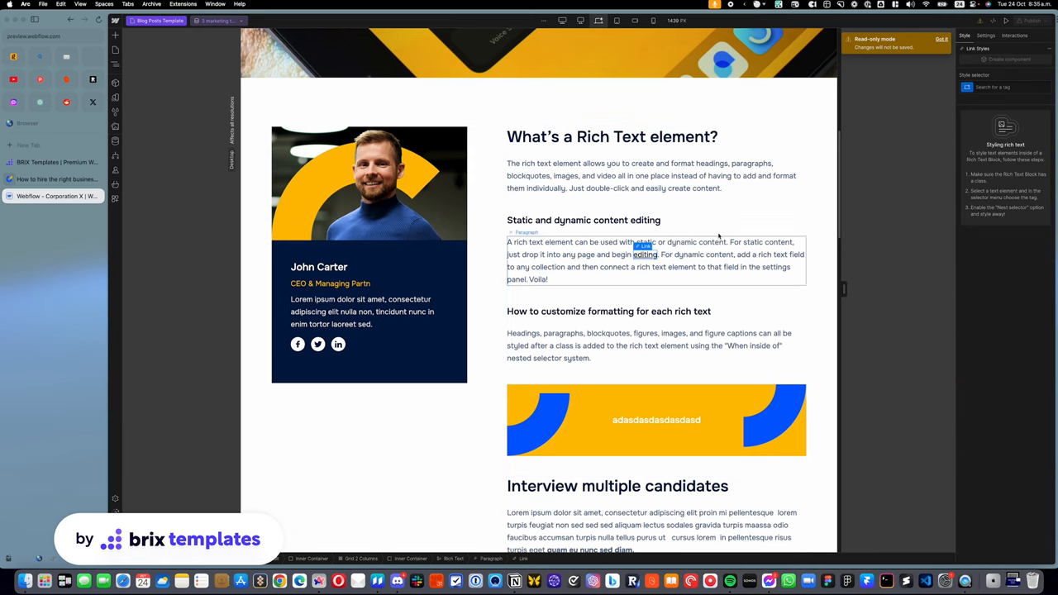
left_click(1000, 86)
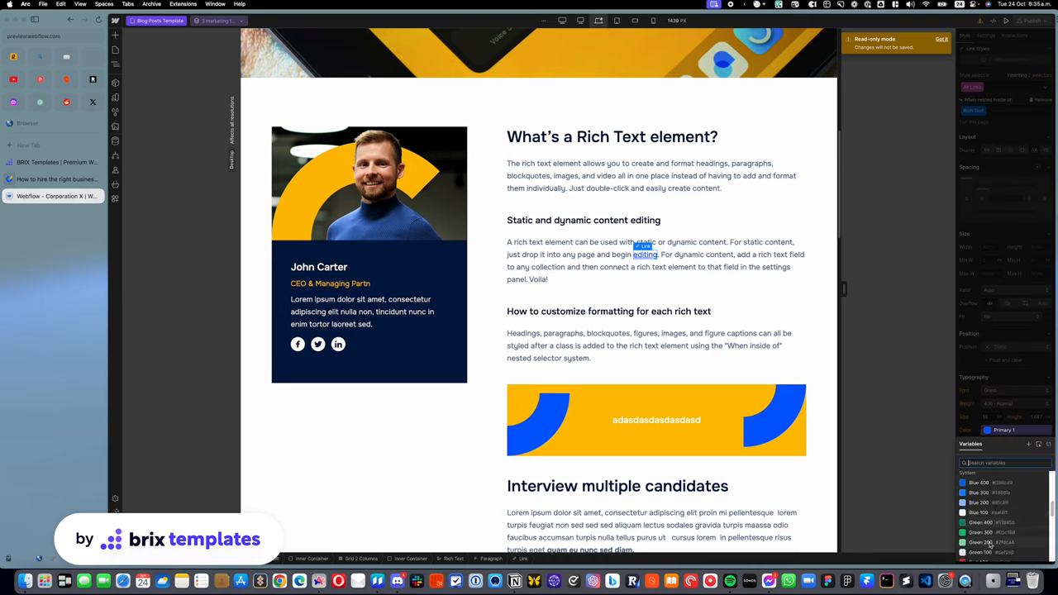
left_click(653, 261)
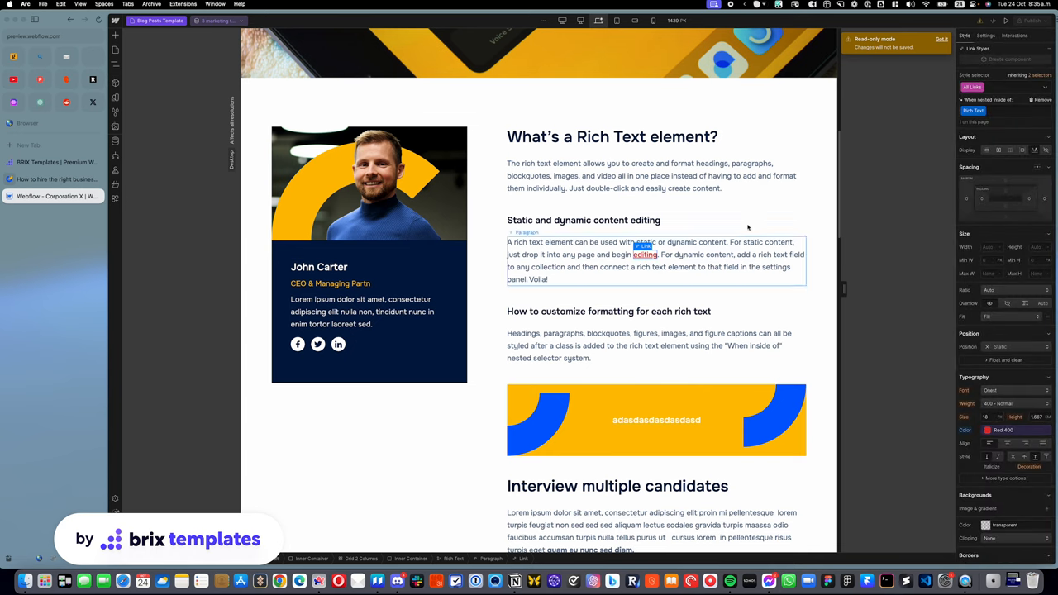
scroll("down", 3)
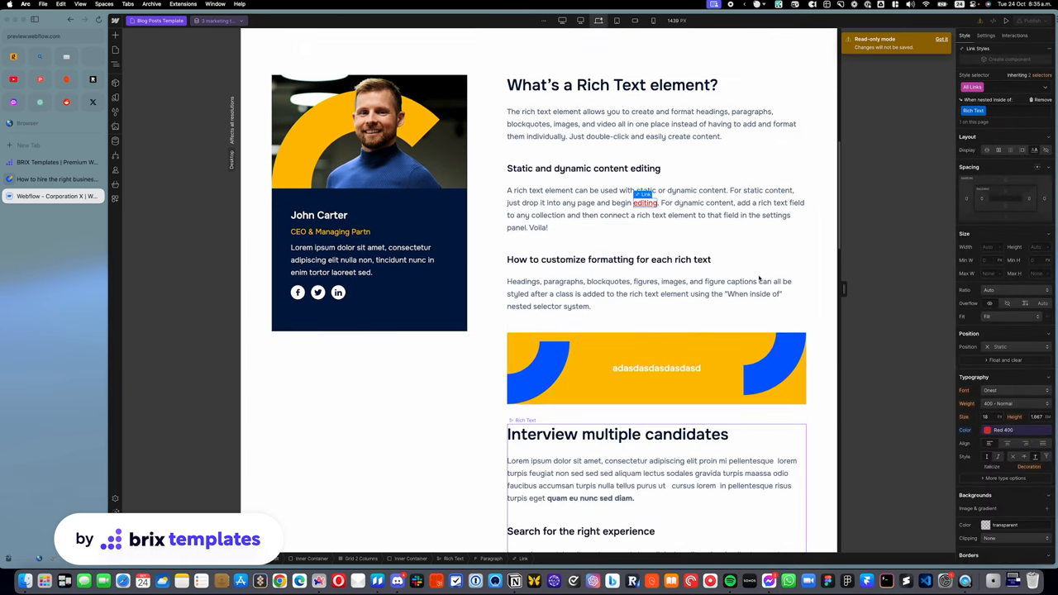
left_click(653, 124)
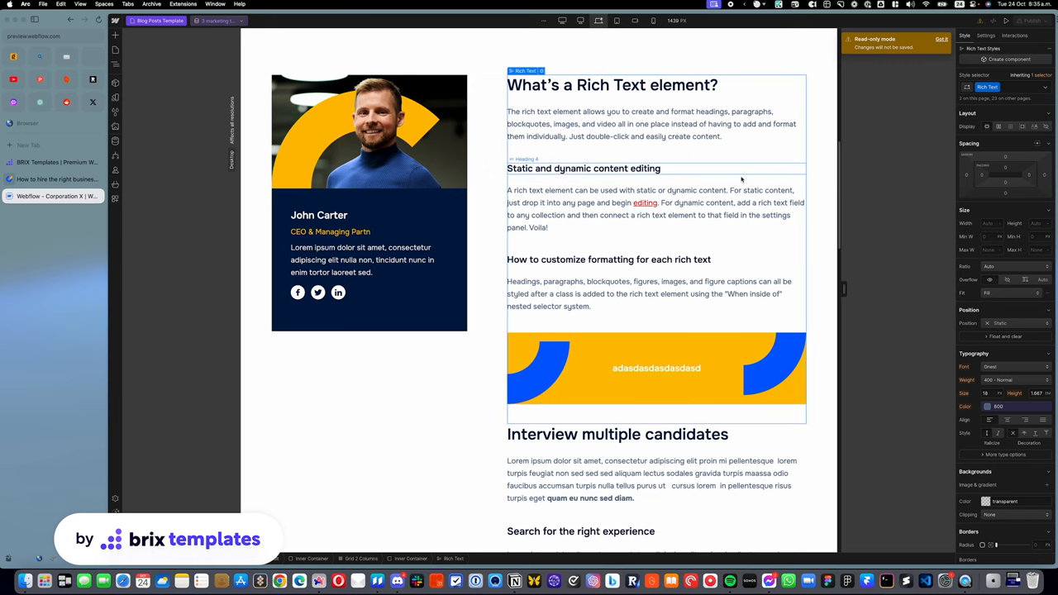
left_click(584, 168)
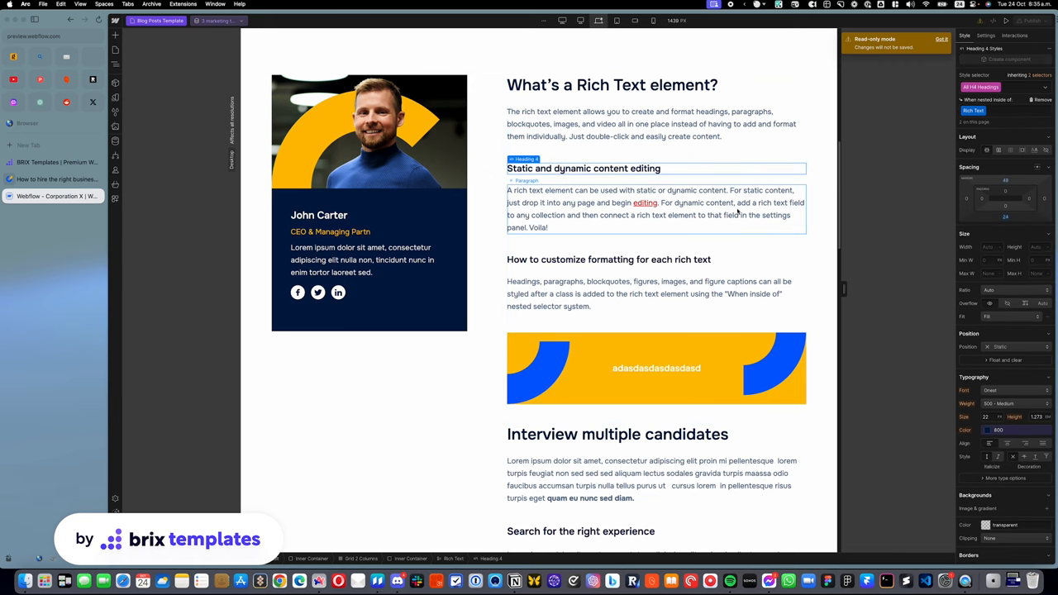
scroll("up", 3)
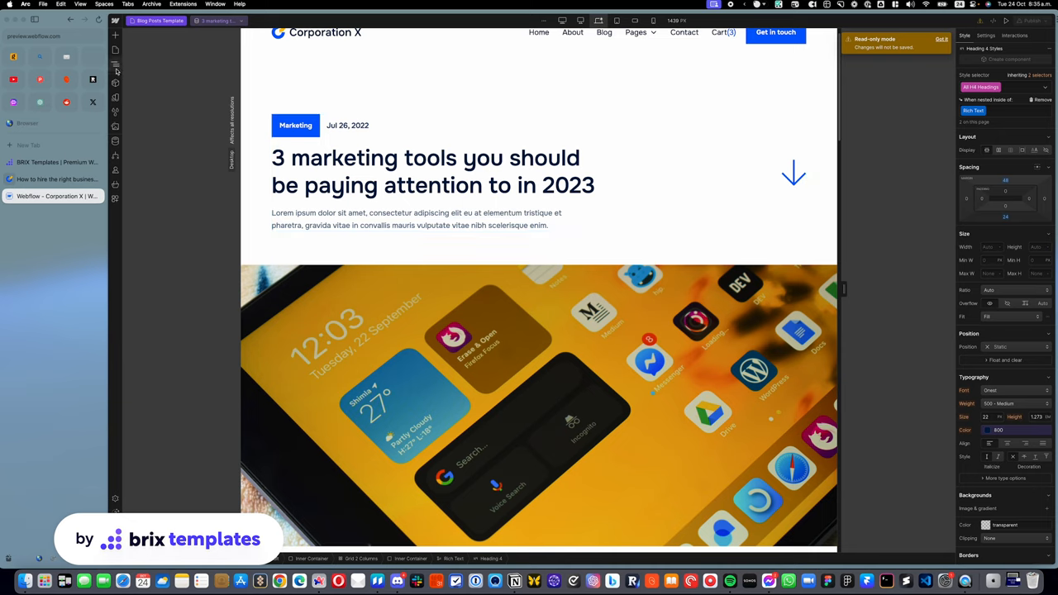
left_click(115, 63)
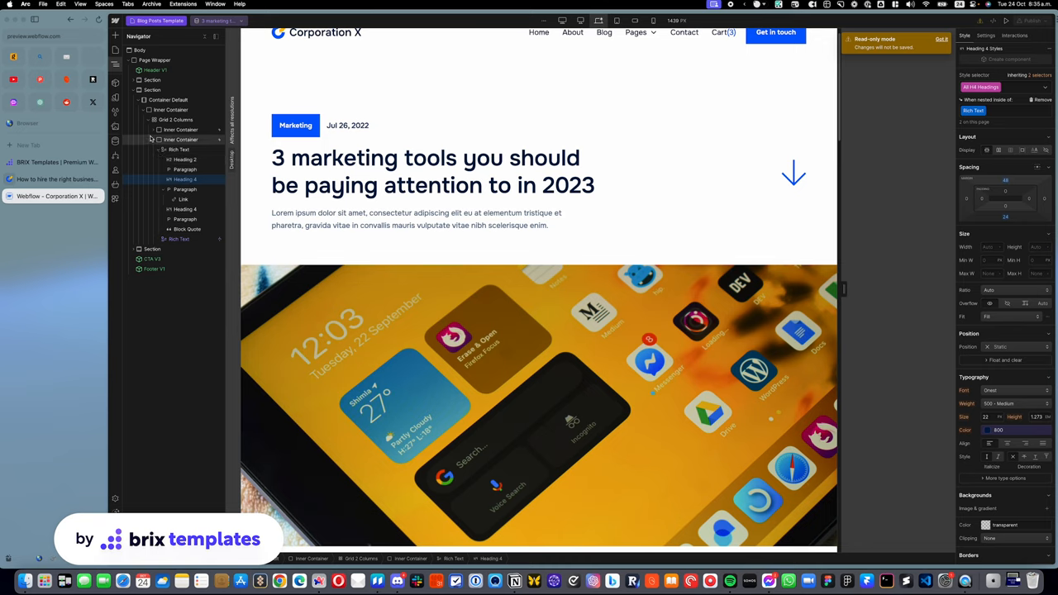
scroll("down", 3)
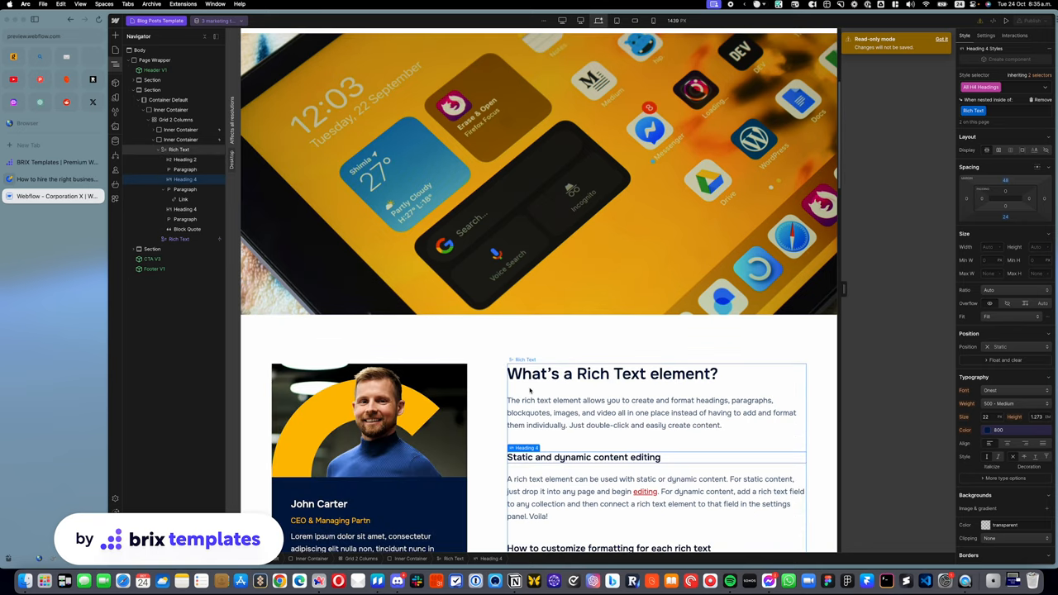
left_click(525, 360)
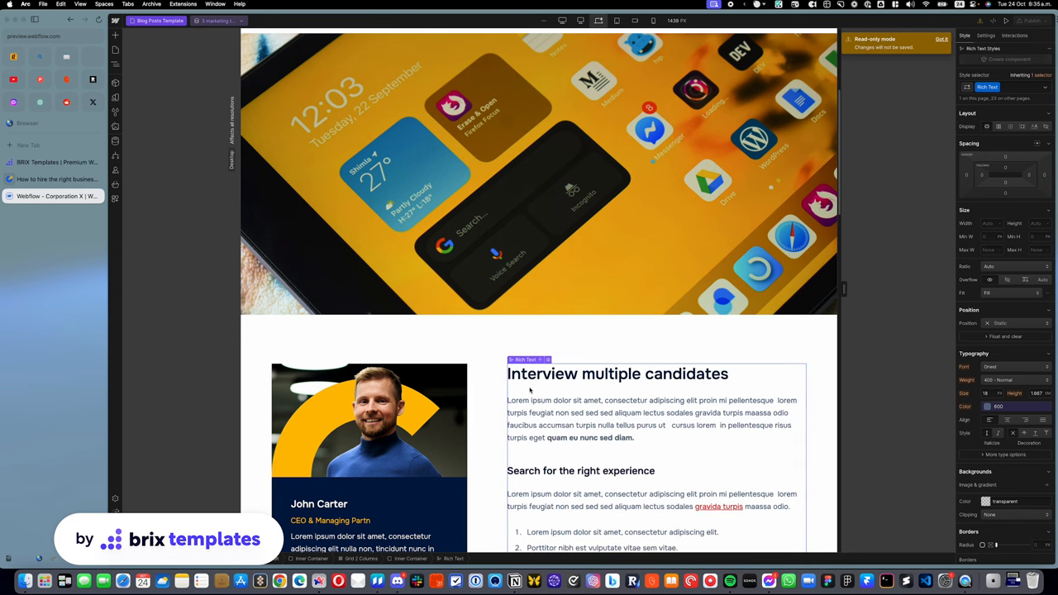
scroll("down", 3)
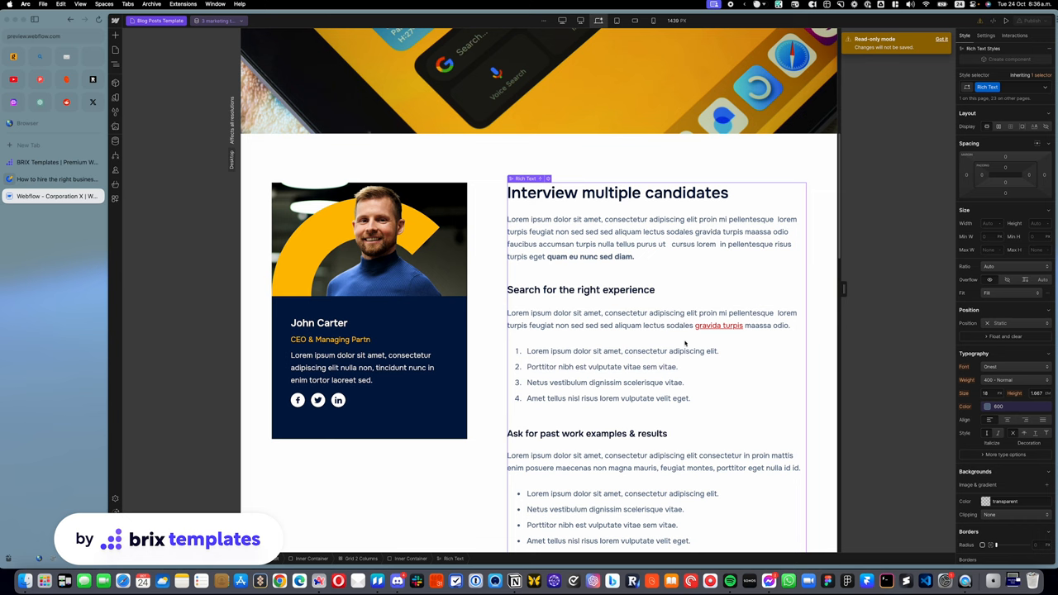
scroll("down", 3)
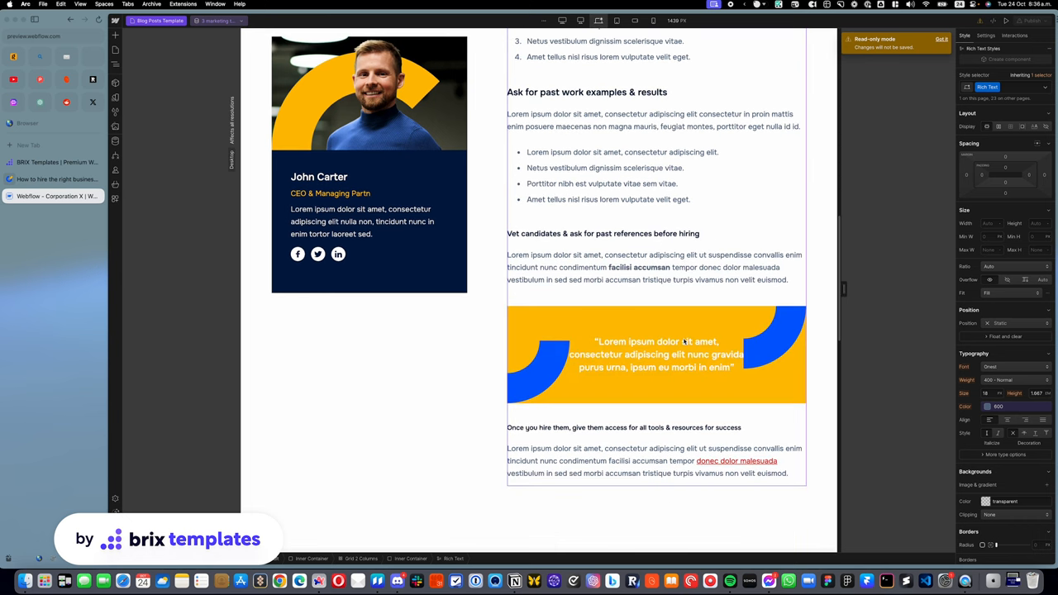
scroll("up", 3)
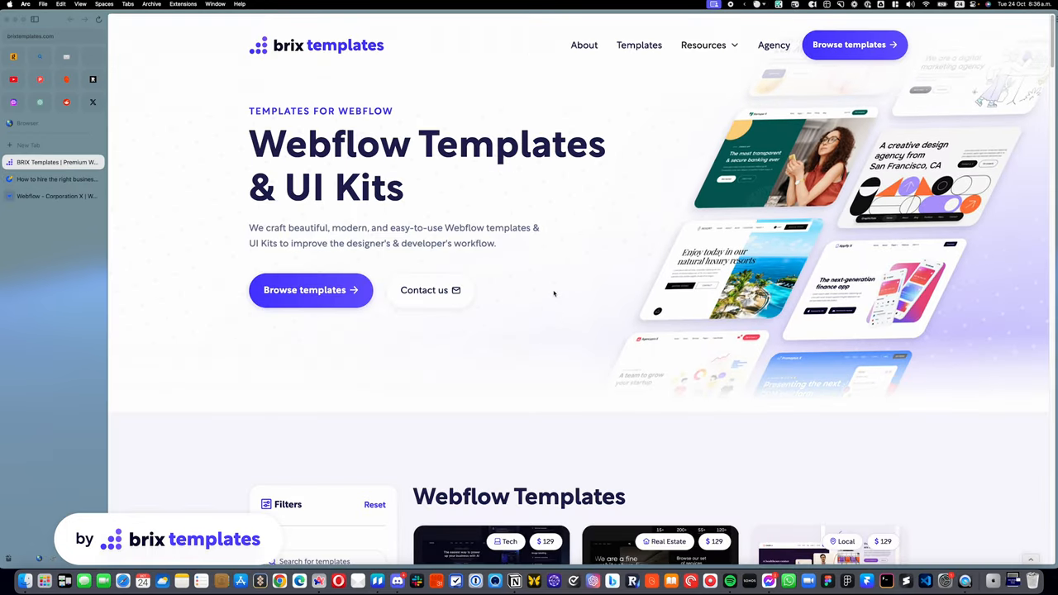
scroll("down", 3)
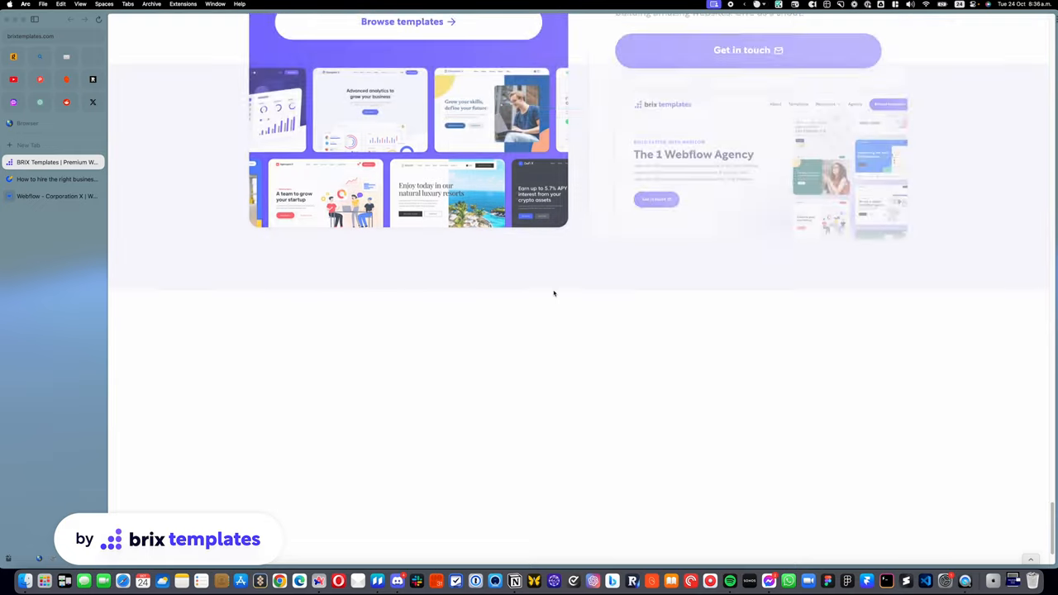
scroll("down", 3)
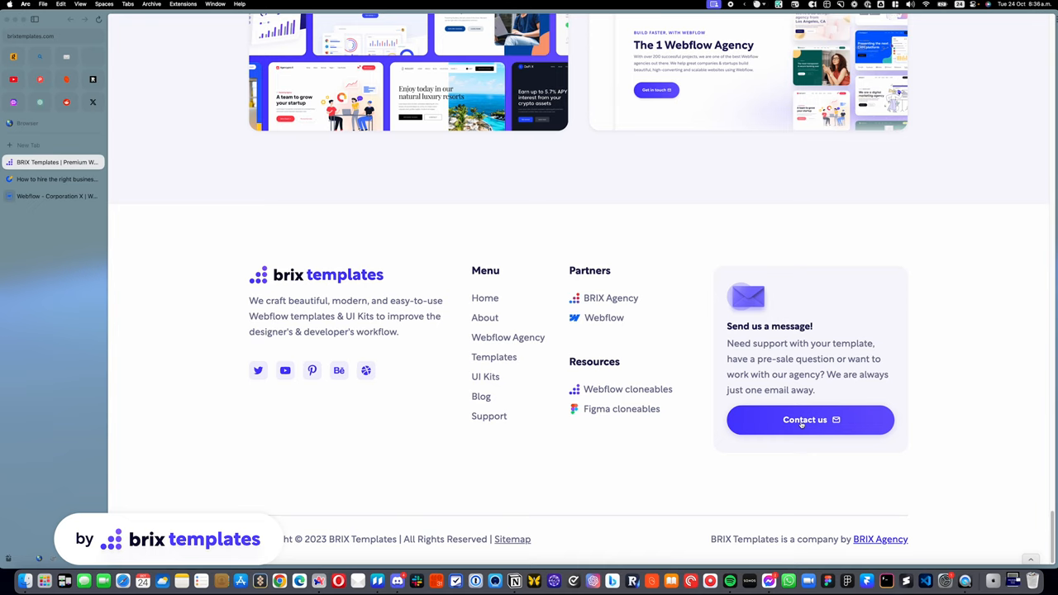
scroll("up", 3)
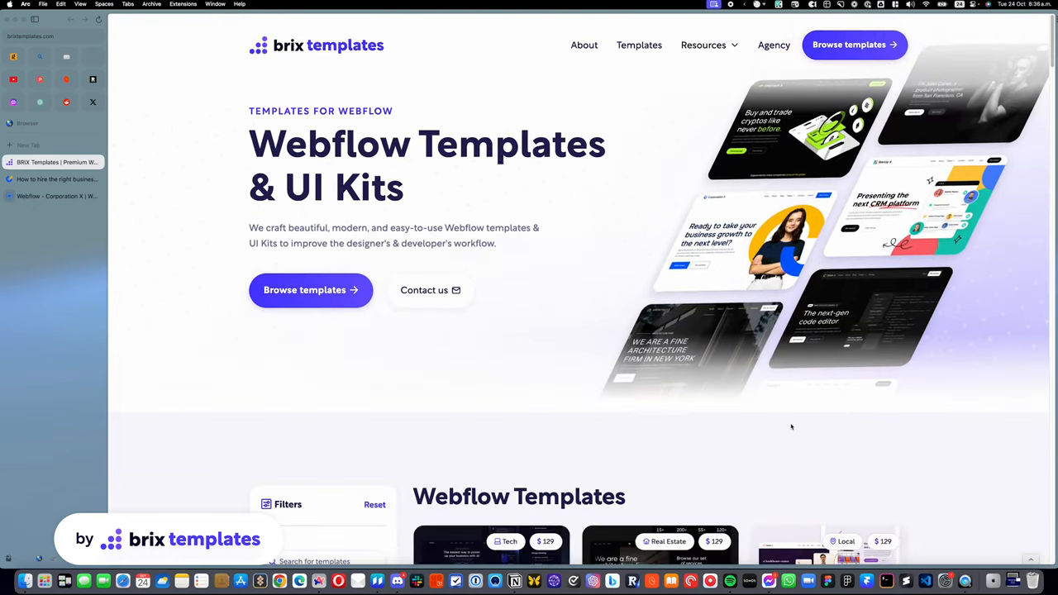